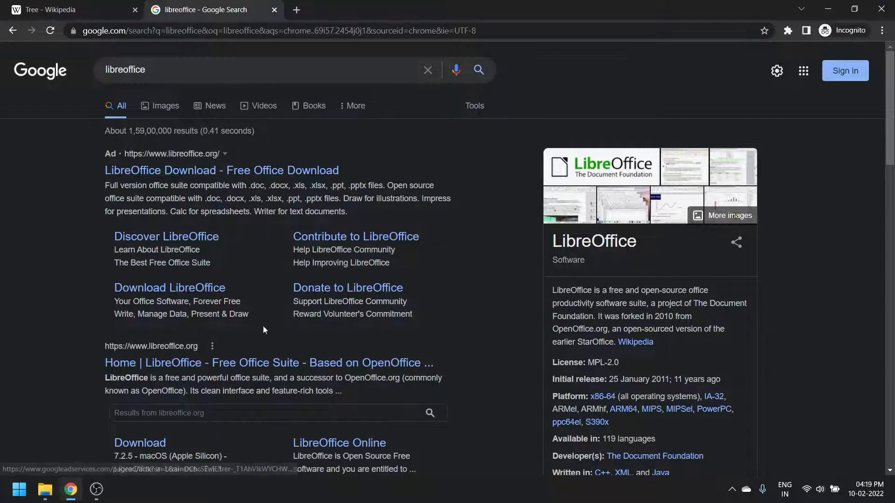
- Launch LibreOffice from the Windows taskbar to bring up the Start Center
click(269, 363)
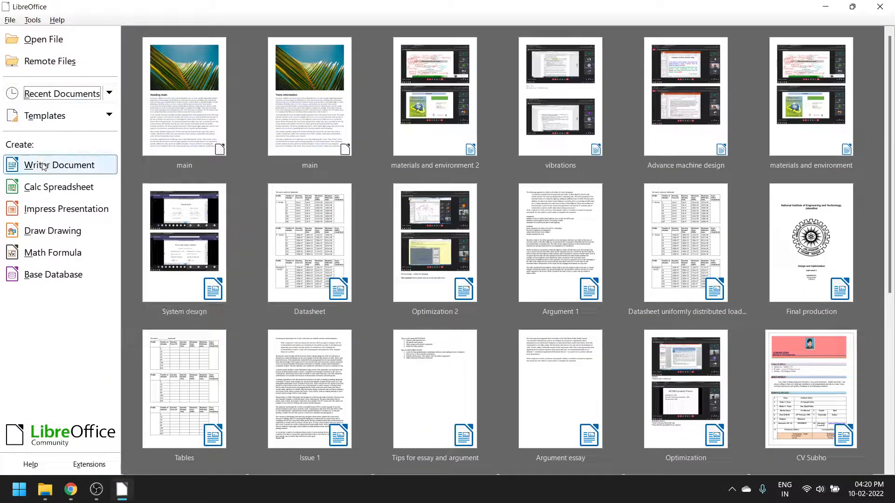
- Create a new Writer document, Untitled 1, from the Start Center
click(59, 165)
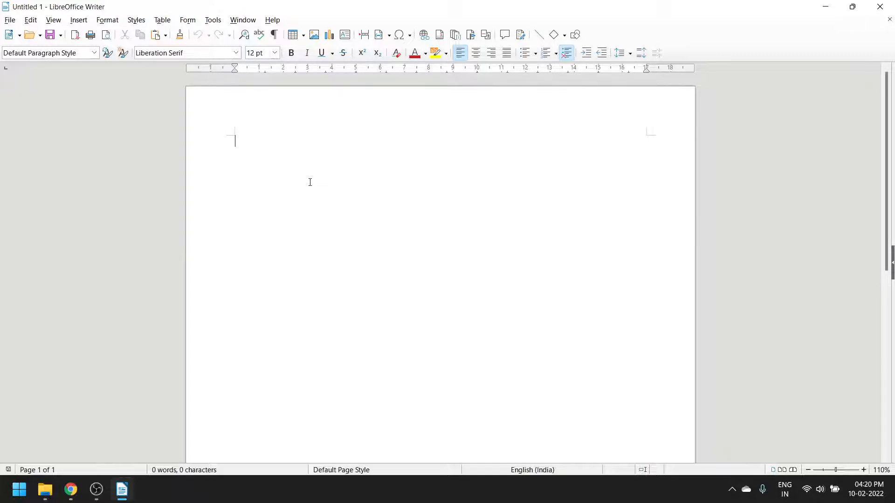
mouse_move(337, 130)
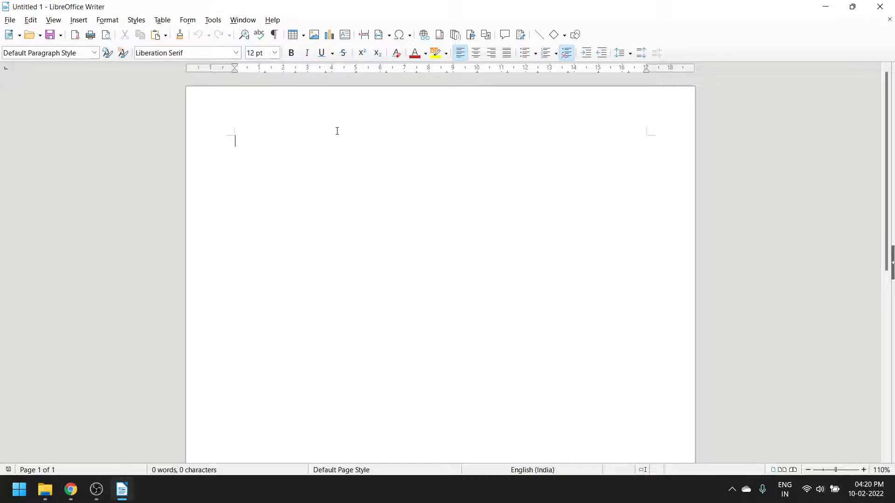
mouse_move(241, 201)
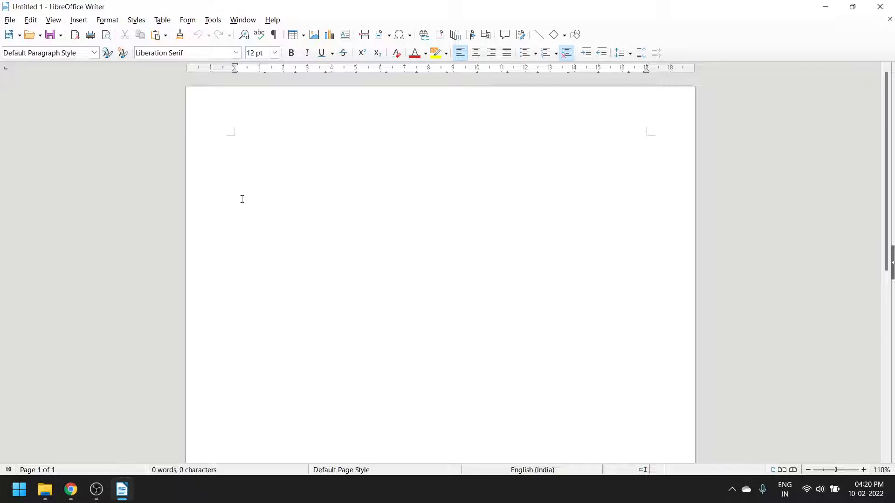
mouse_move(338, 200)
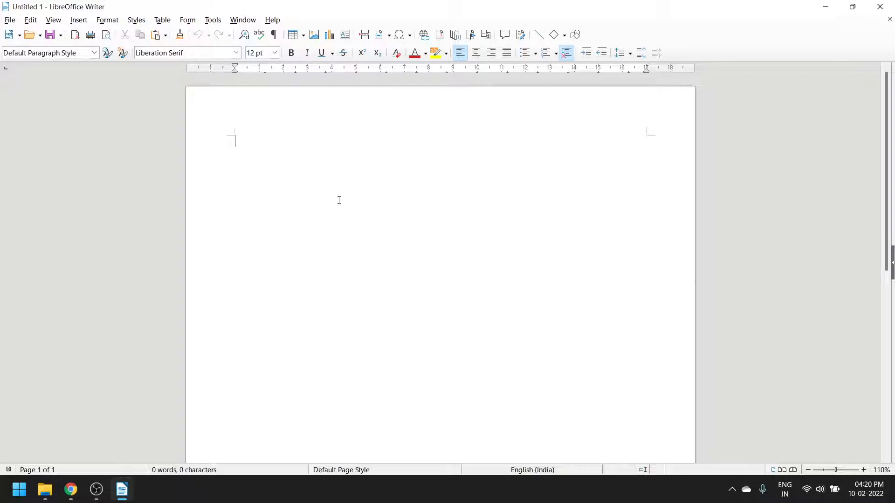
mouse_move(308, 165)
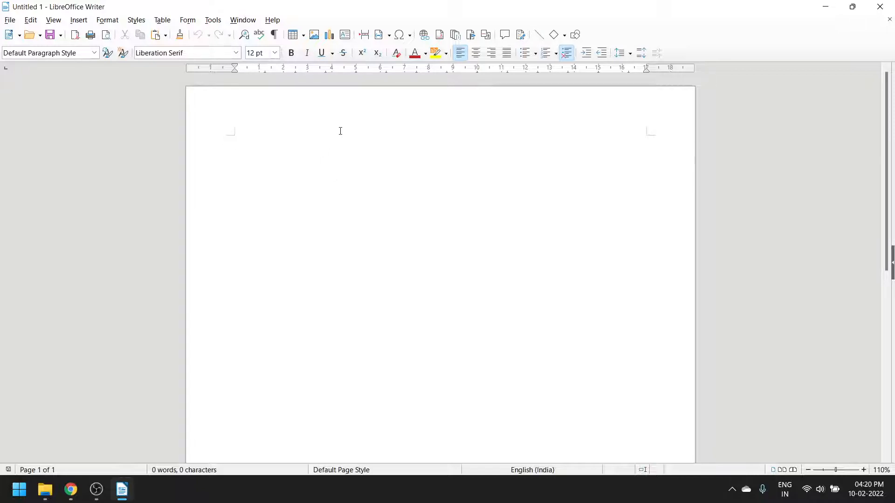
- Insert the 'summer tree' palm photo at the top and place the cursor below it
click(313, 35)
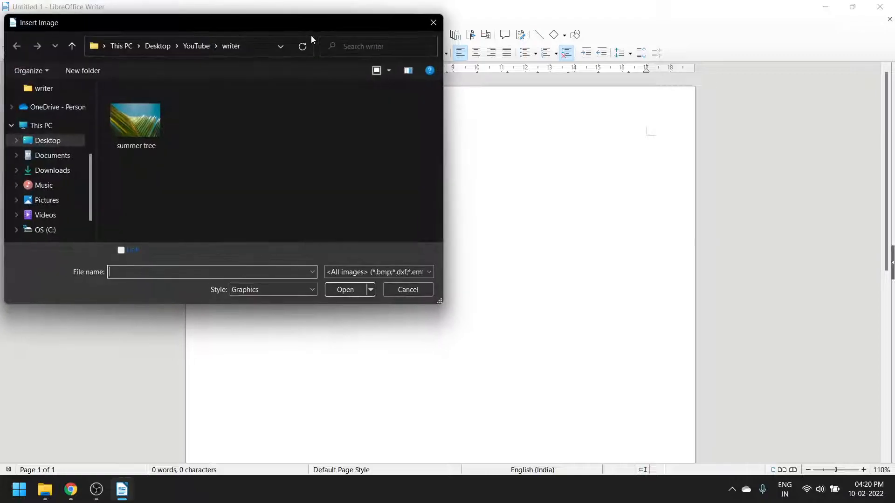
double_click(135, 120)
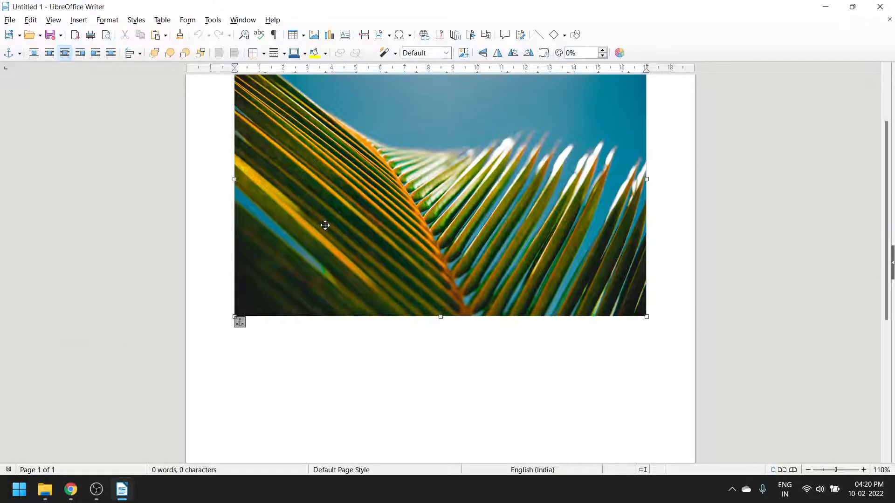
click(34, 52)
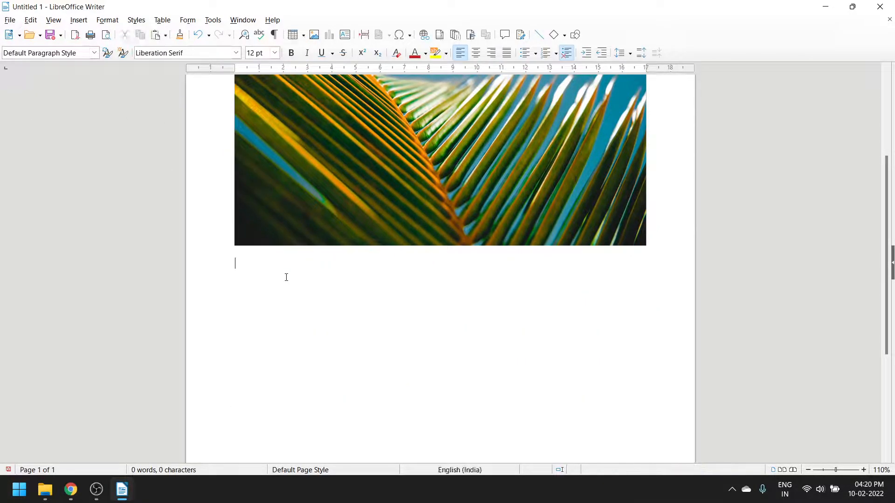
- Add a 'Trees' heading in Title style under the photo, then paste the article text
text(Heading)
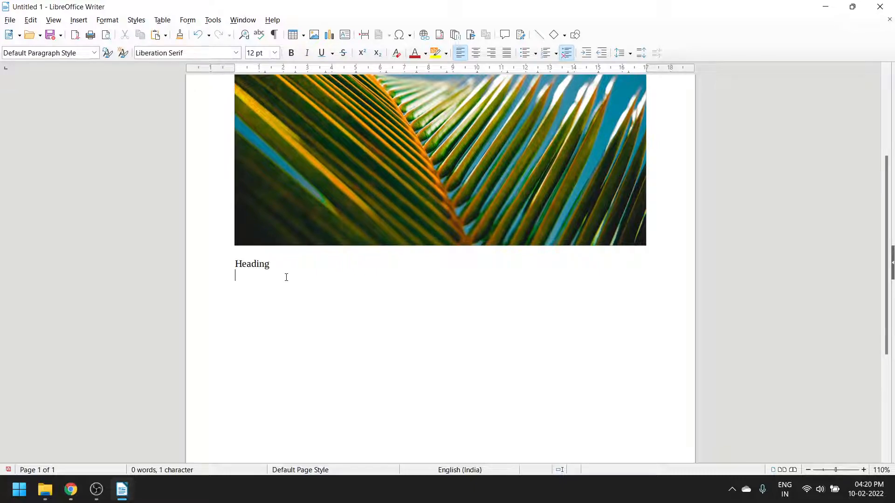
double_click(251, 264)
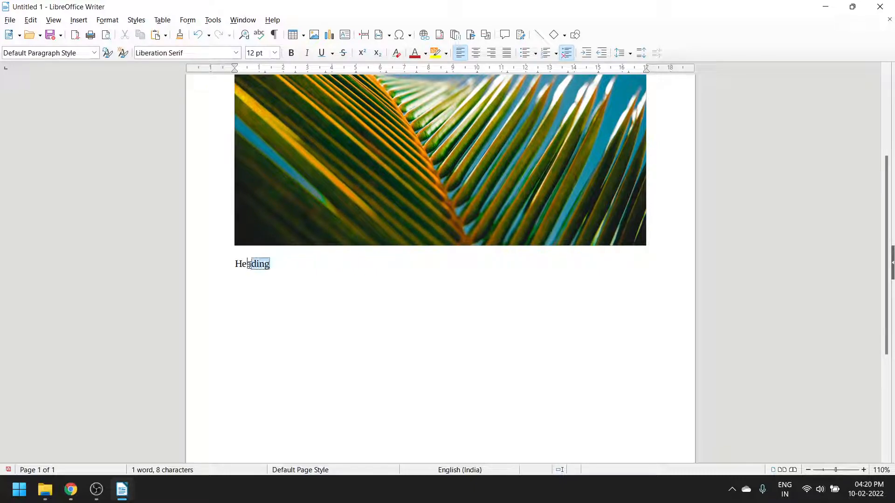
double_click(251, 264)
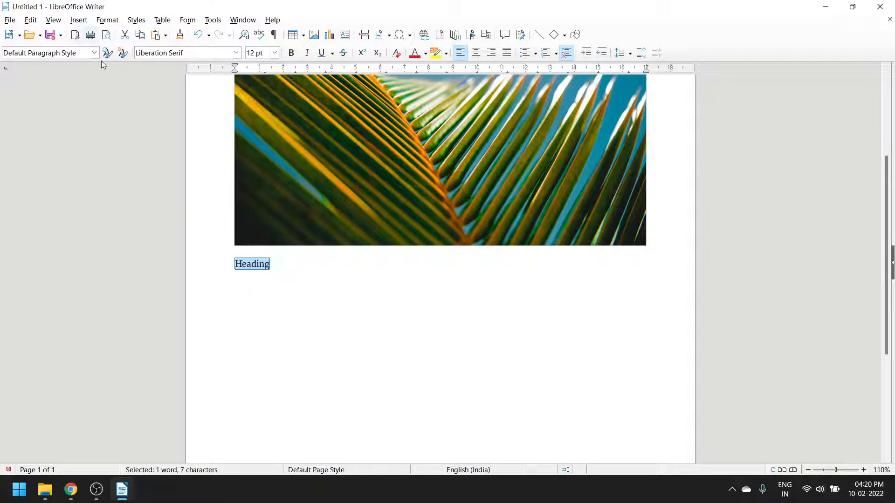
click(94, 53)
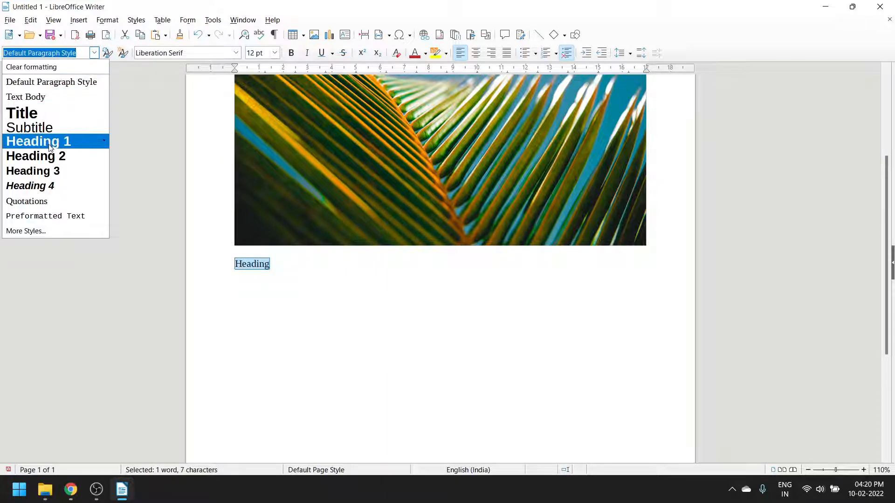
click(39, 140)
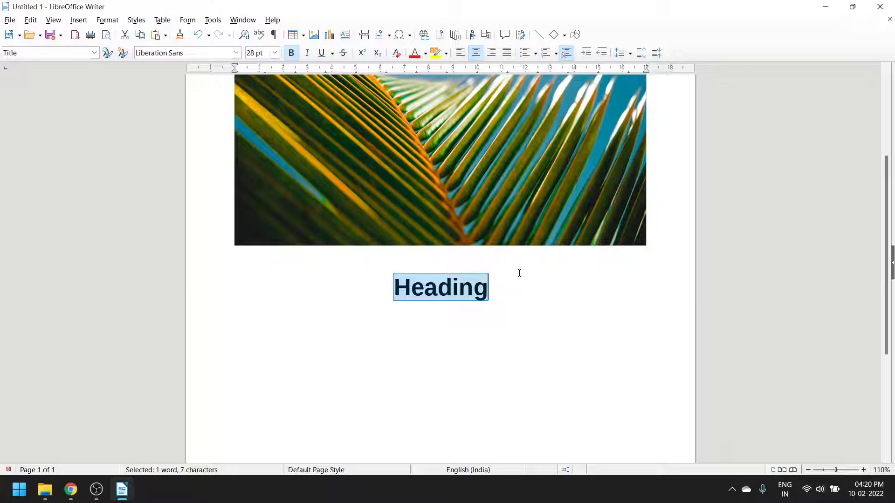
text(Tress)
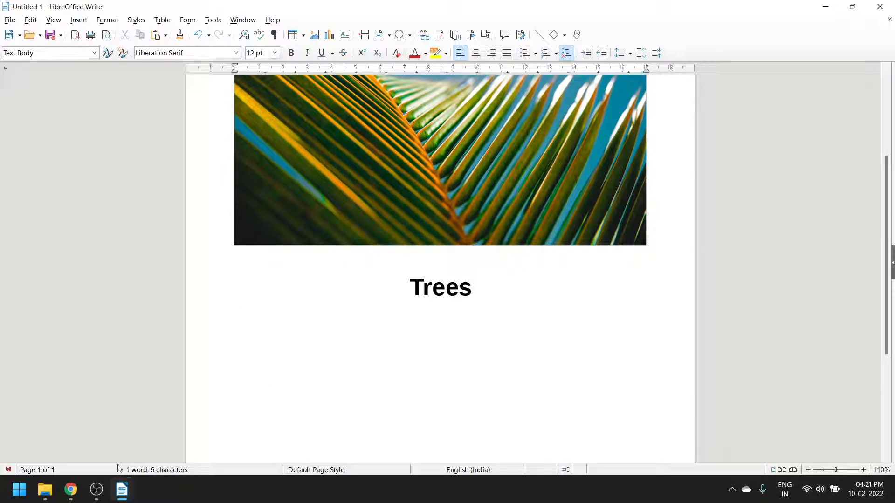
click(69, 490)
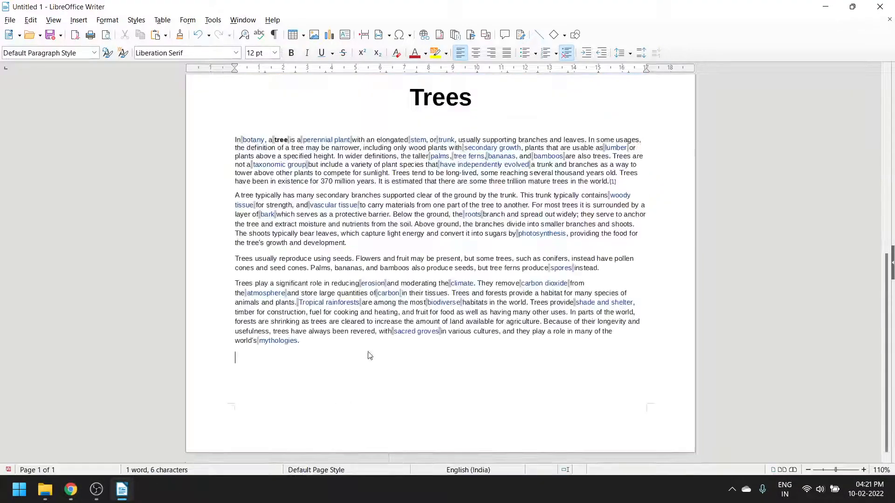
- Clear direct formatting on the whole article and type a 'Contact me' line at the end
key(ctrl+a)
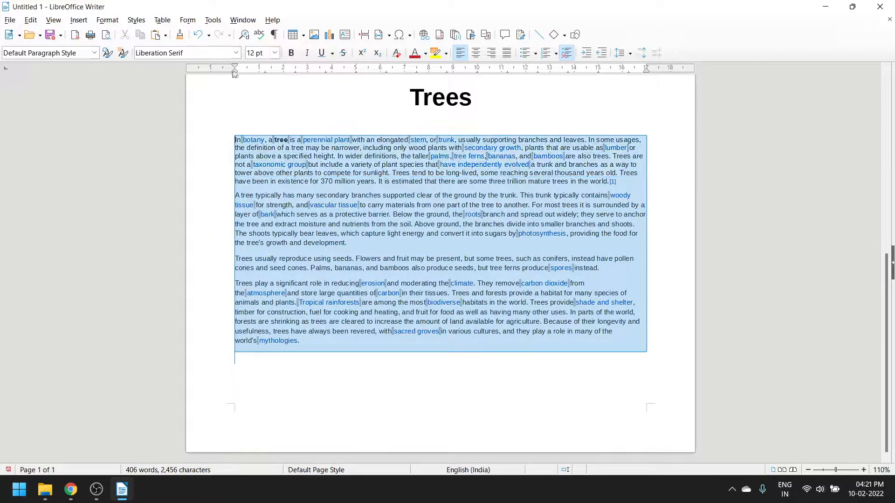
click(234, 53)
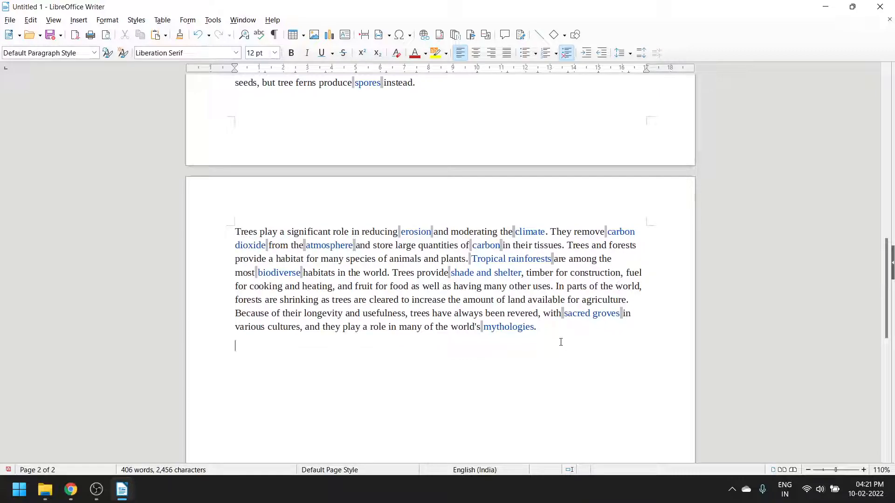
text(He)
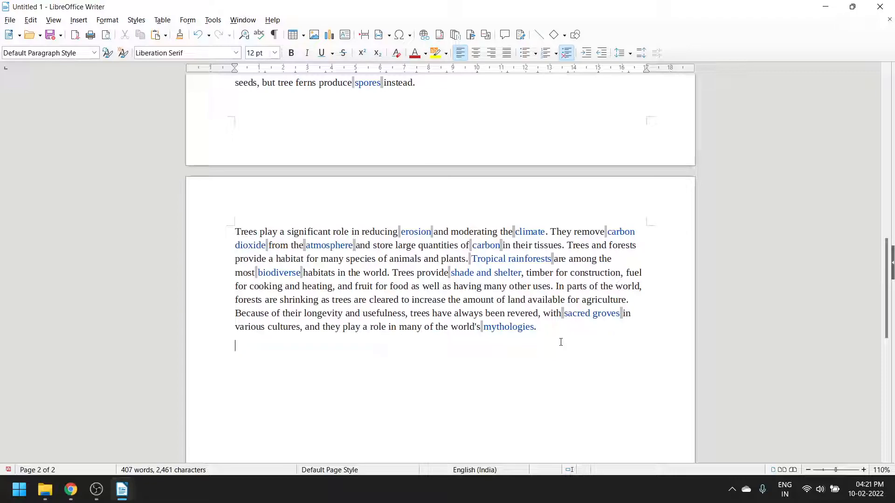
text(Contact me)
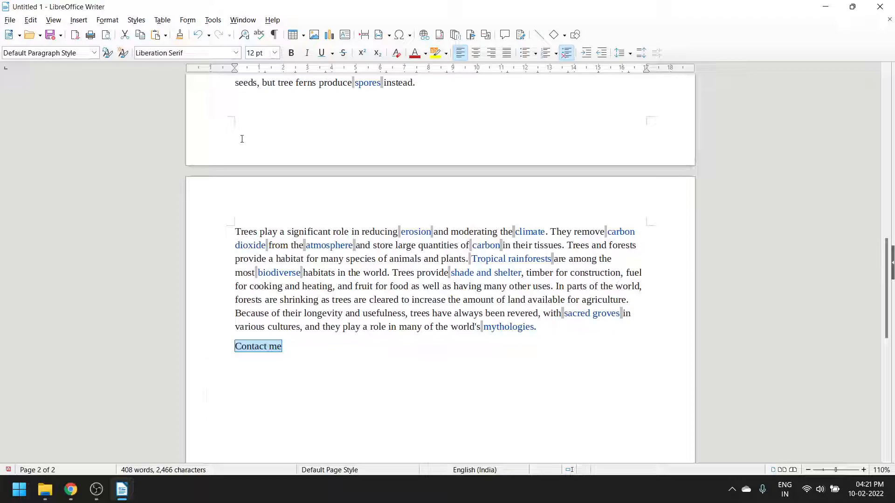
- Apply a Heading paragraph style to the 'Contact me' line
click(95, 53)
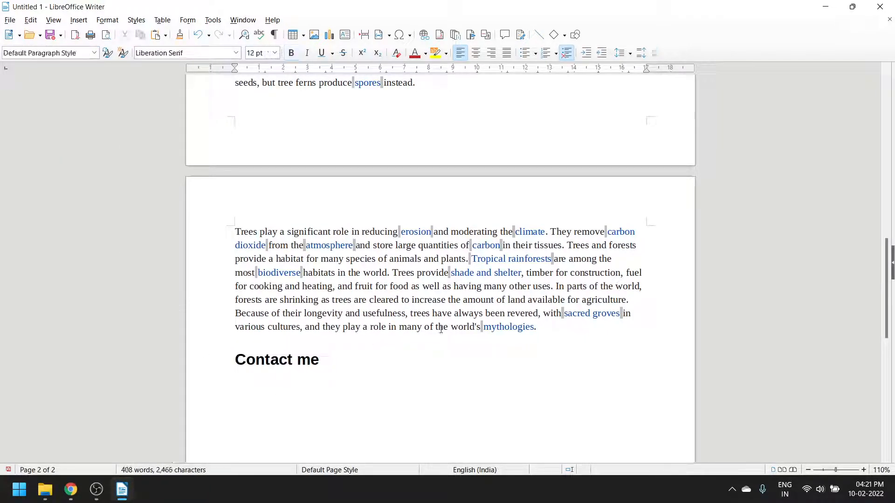
mouse_move(424, 35)
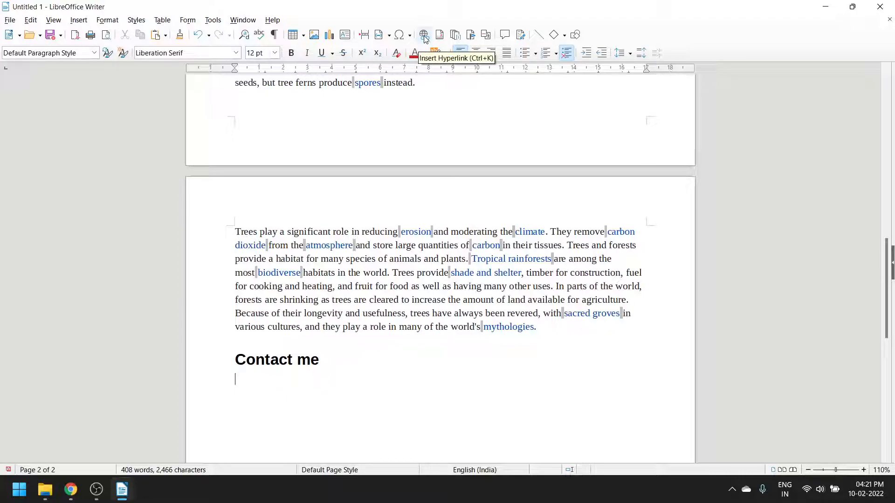
click(424, 35)
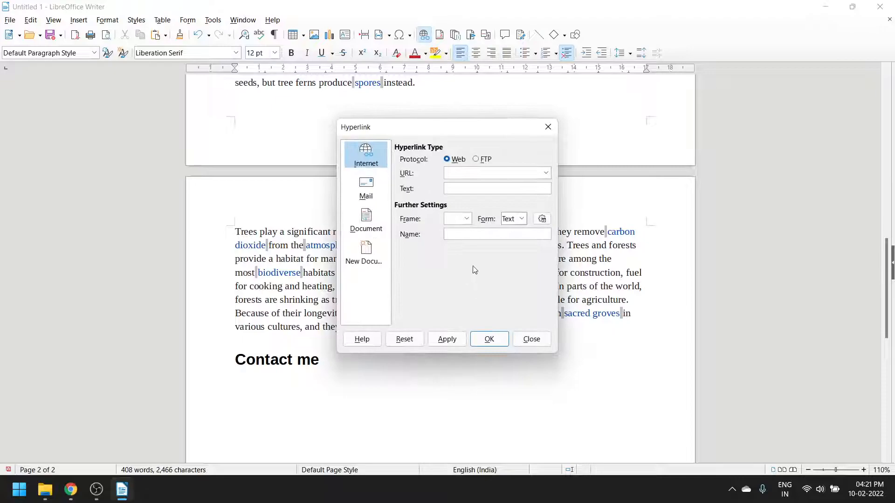
text(h)
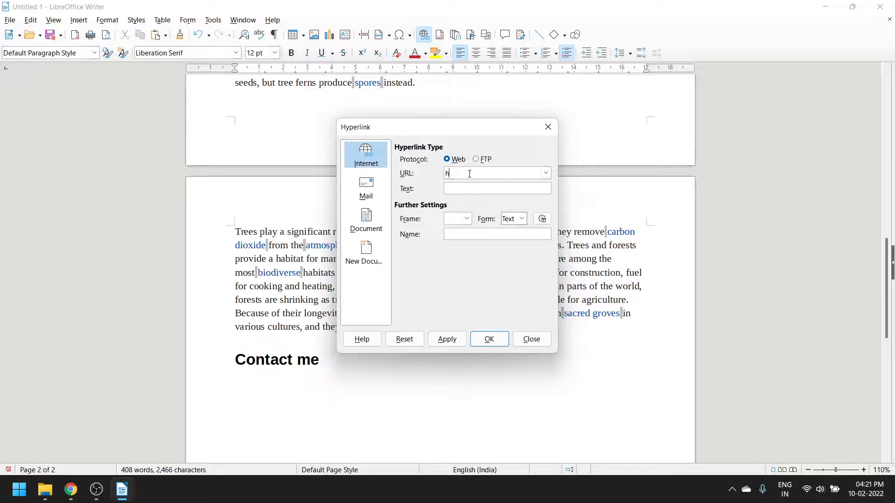
text(ttp://w)
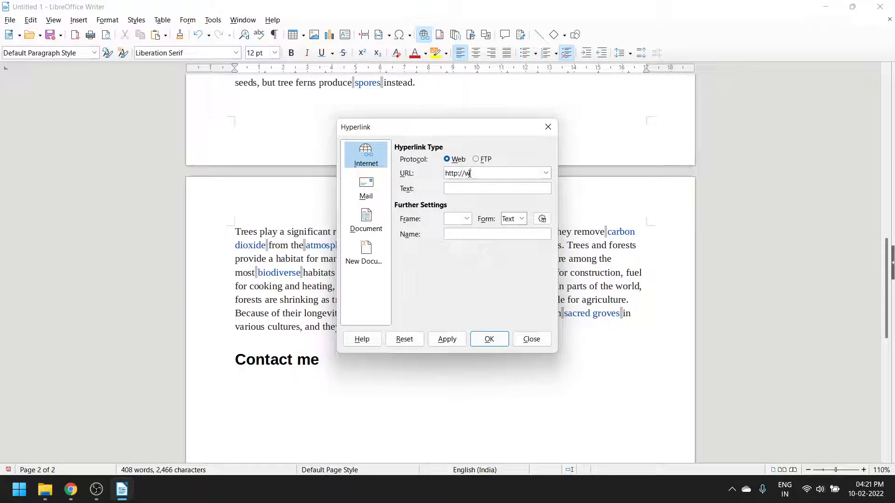
text(ww.a)
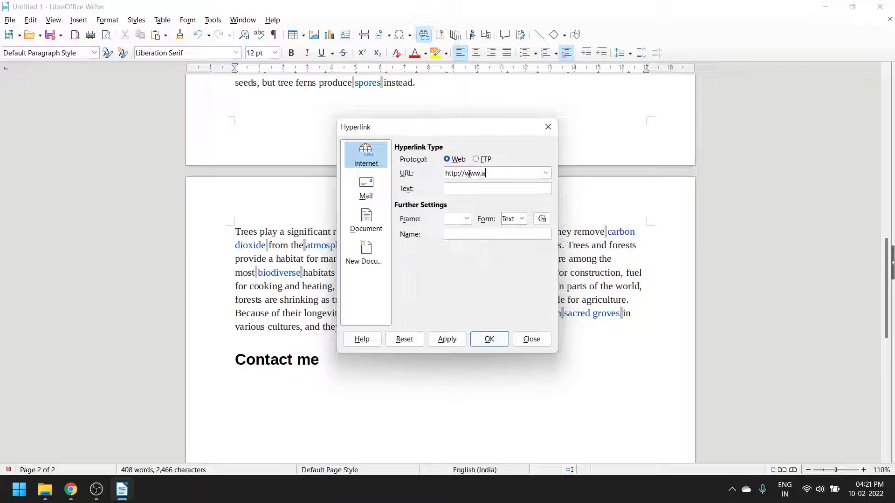
text(virupsinha.com)
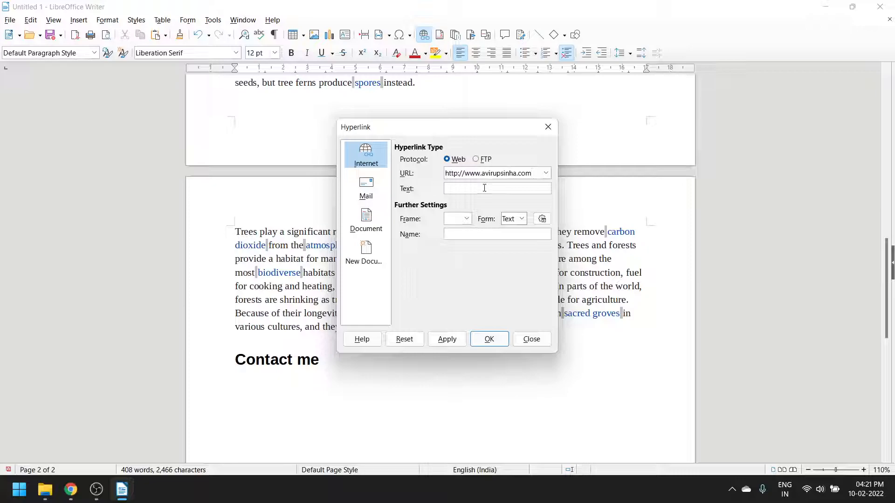
text(Contact A)
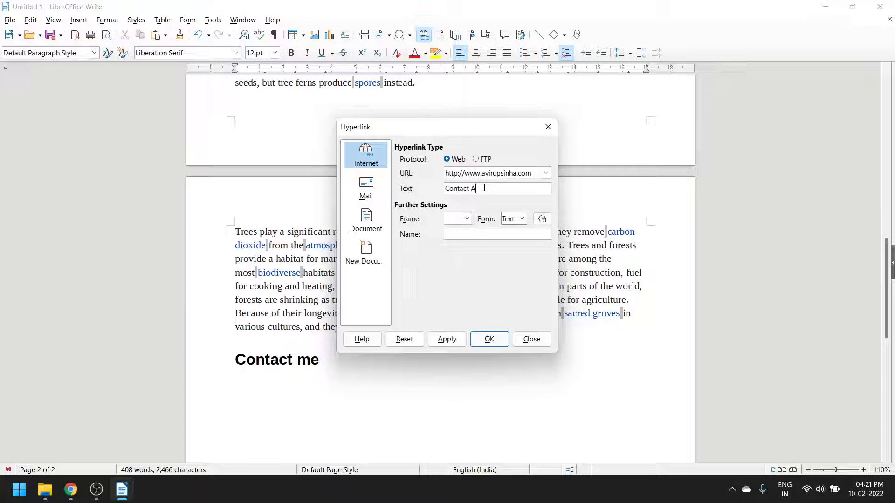
text(virup)
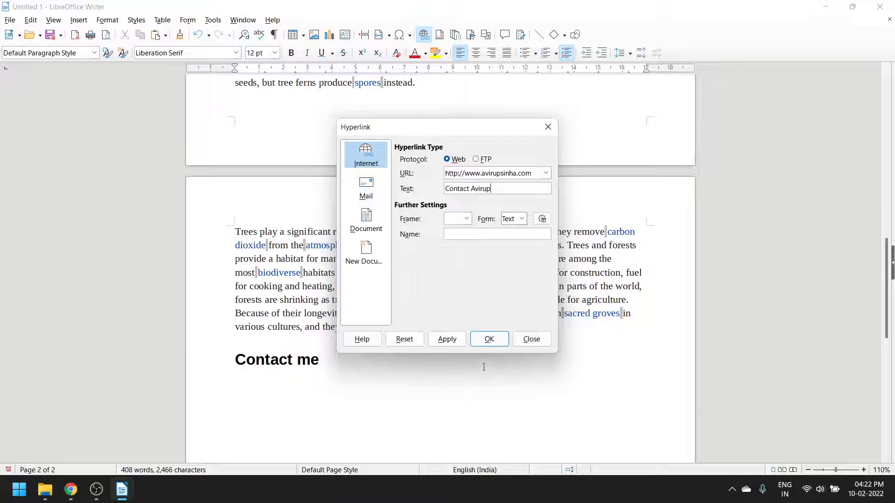
click(488, 338)
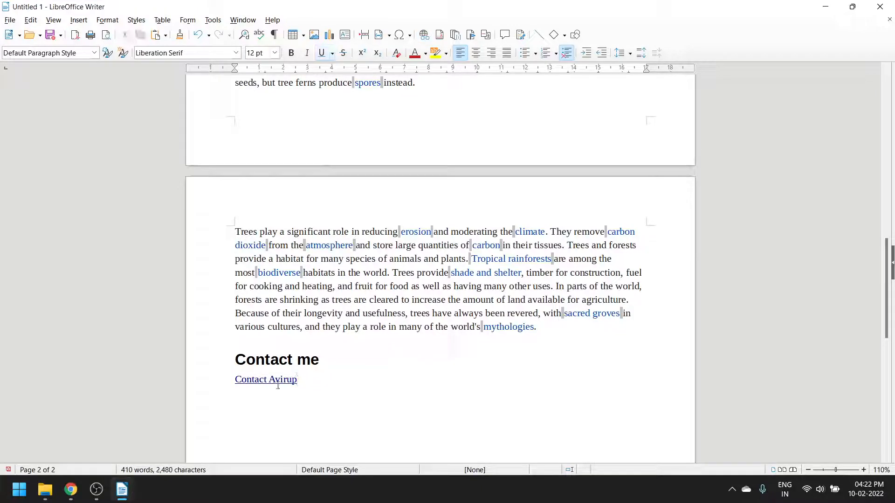
mouse_move(265, 379)
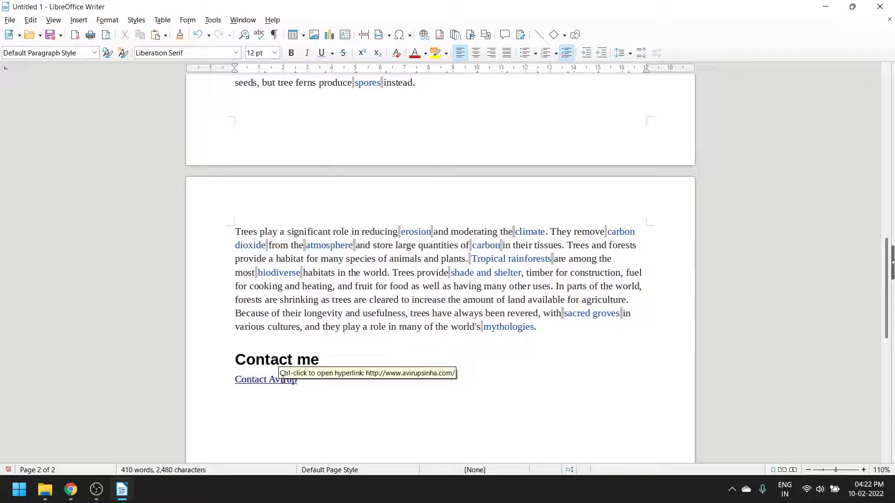
mouse_move(281, 379)
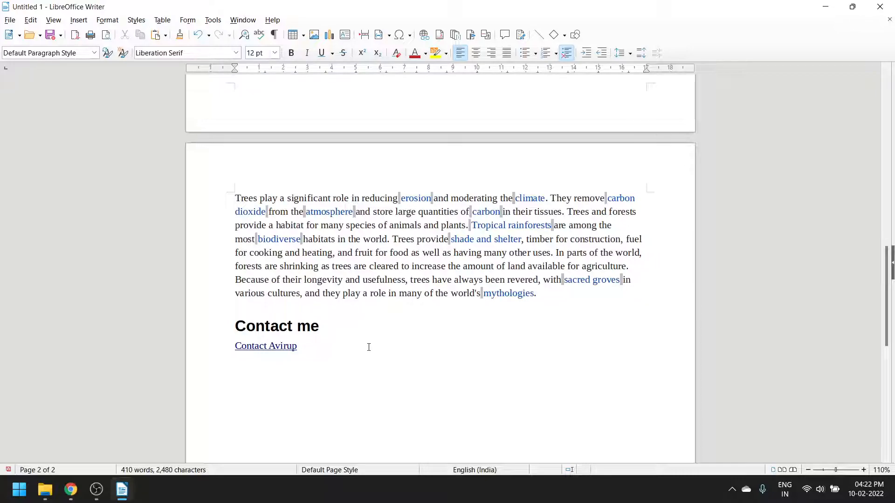
- Type 'Give email for more information' on a new line and style it as a heading
key(enter)
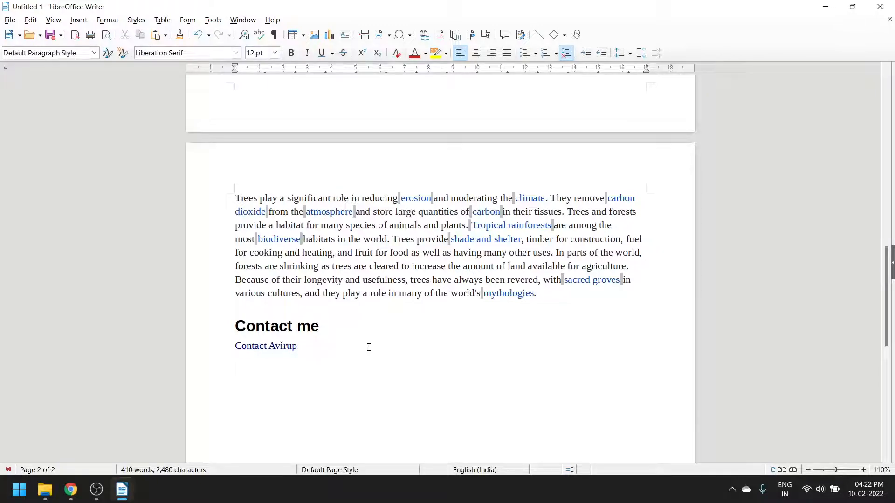
text(Fr)
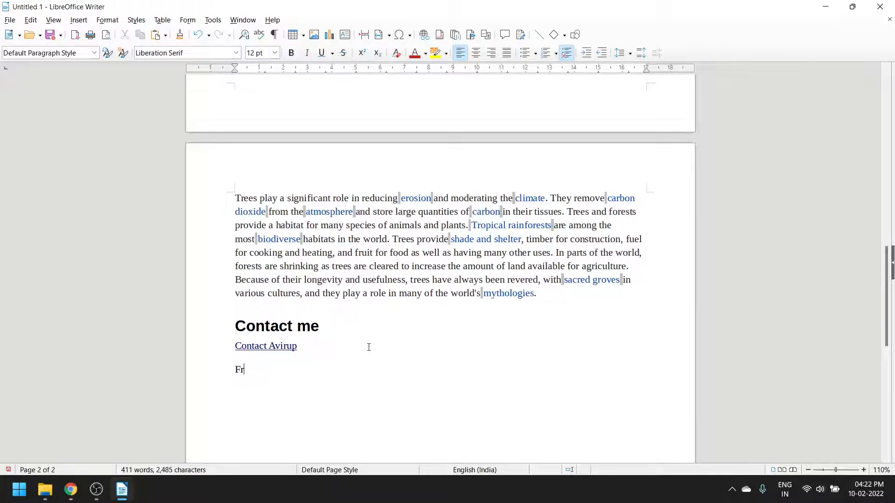
text(Kno)
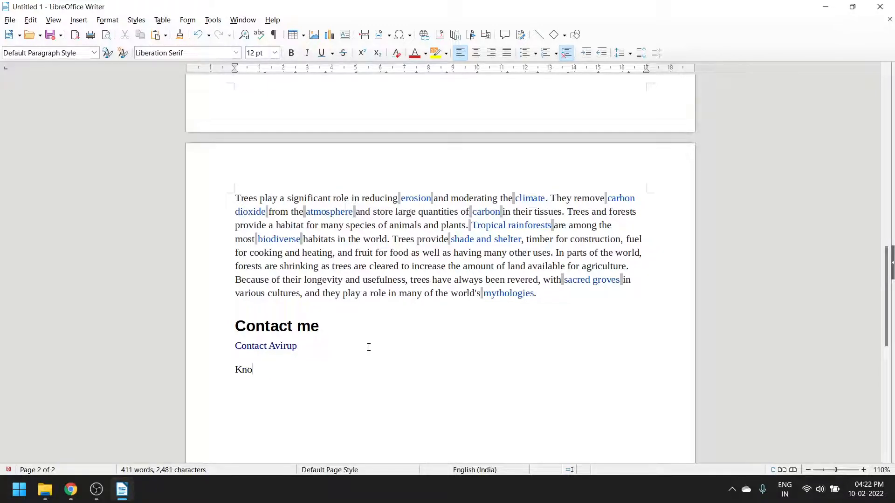
text(Give)
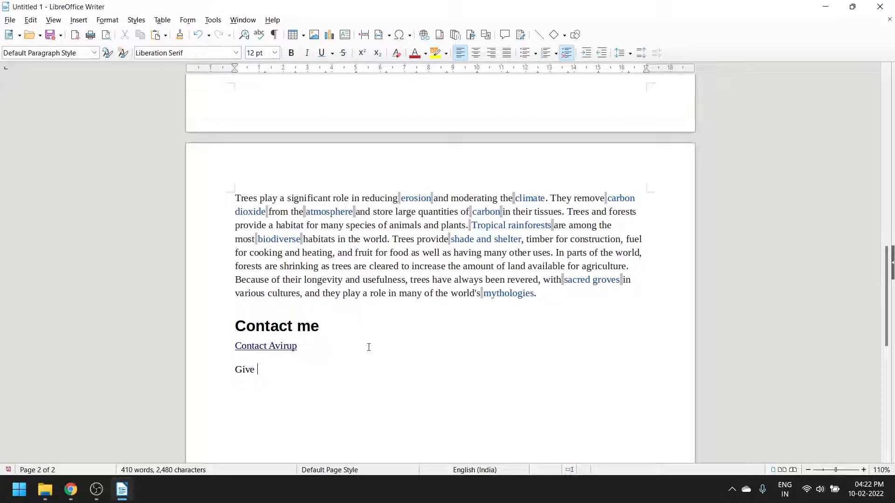
text(email)
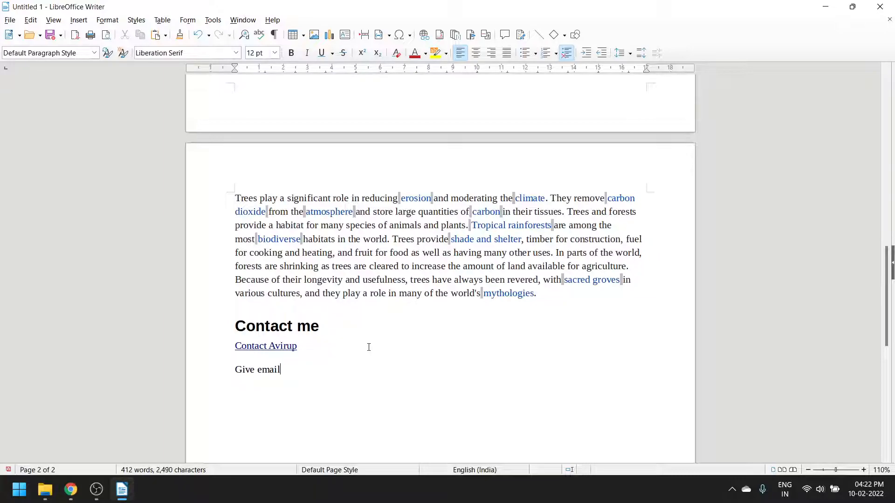
text(fo)
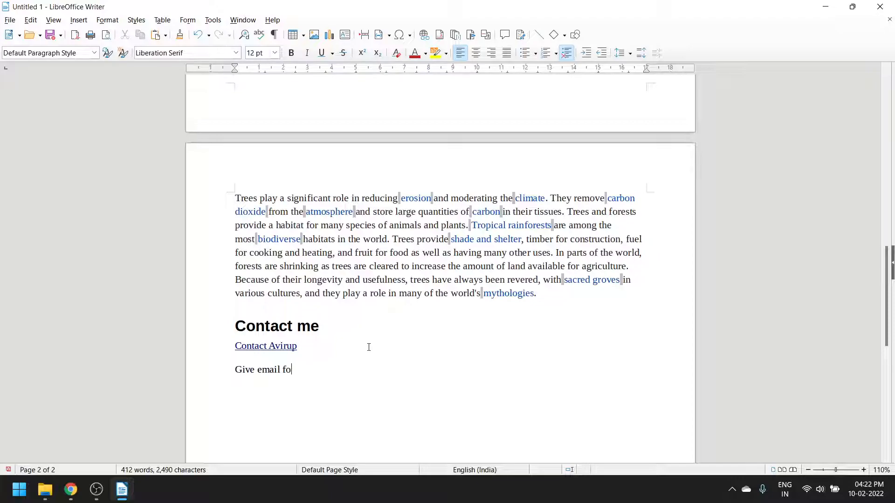
text(r more information)
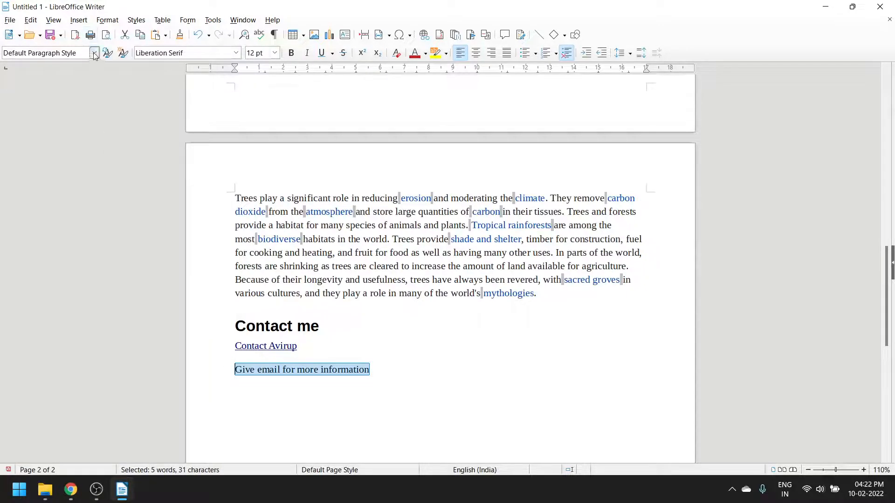
click(94, 53)
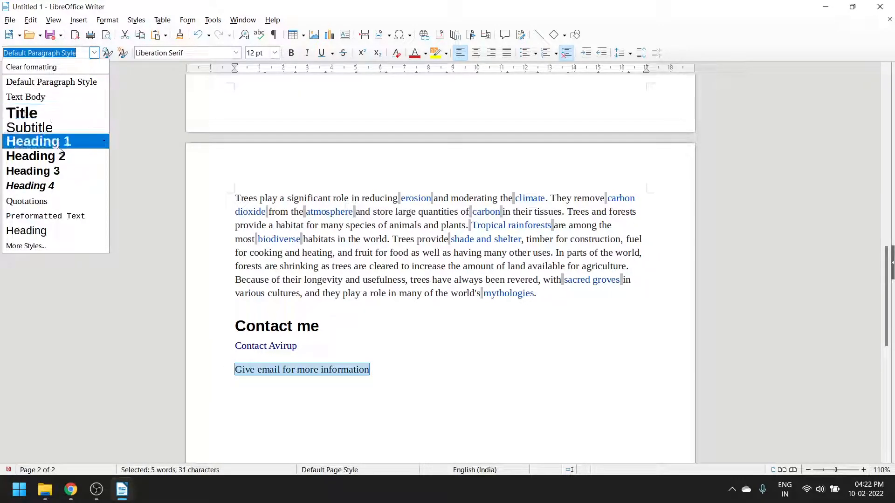
click(38, 140)
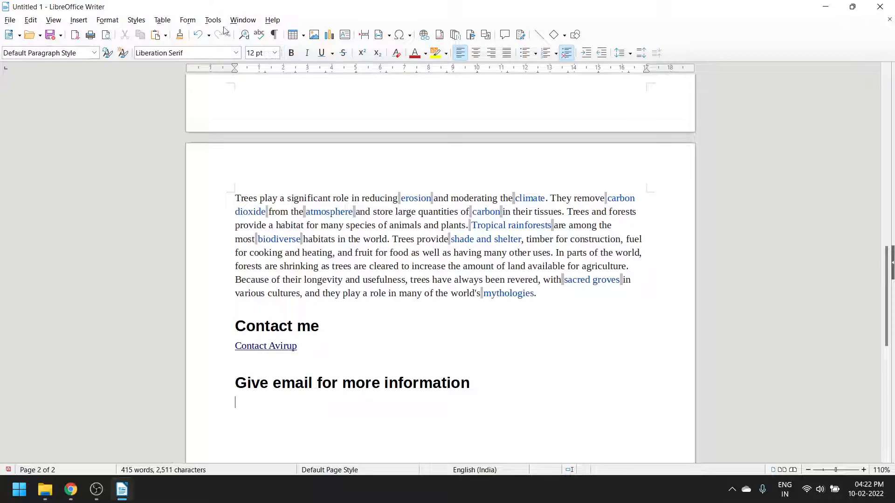
- Use the Form menu to add an email text box under the heading
click(188, 19)
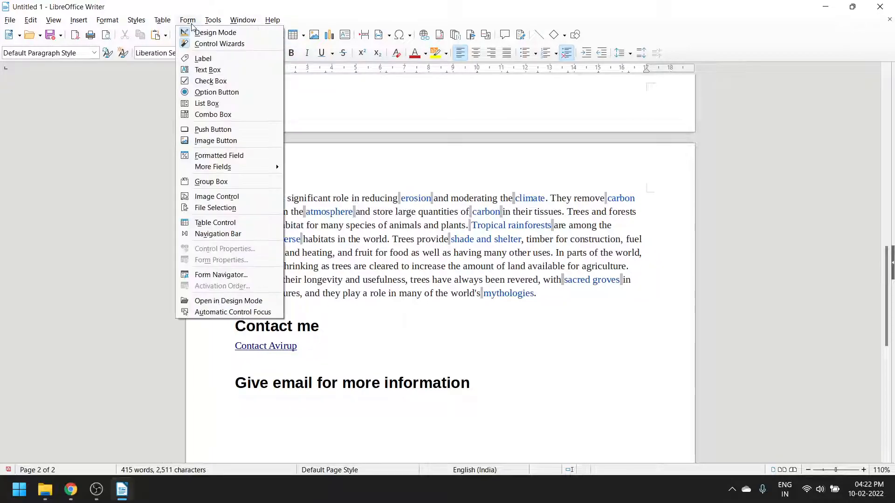
mouse_move(207, 70)
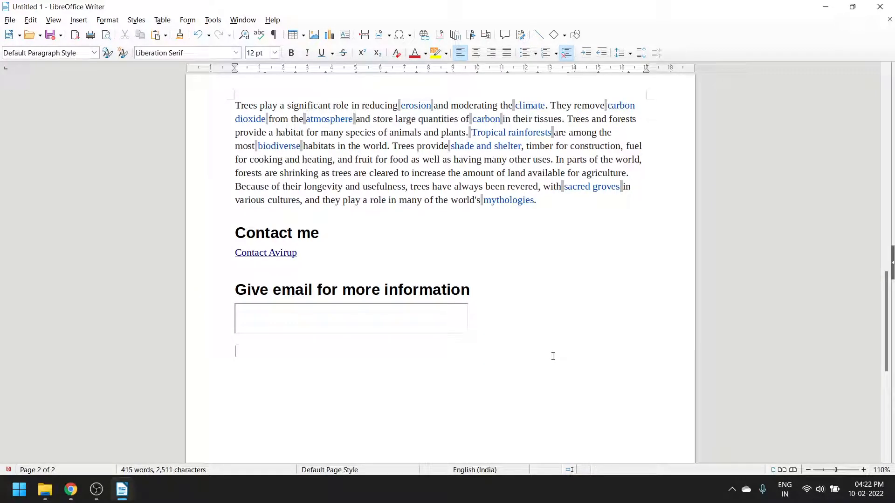
click(188, 19)
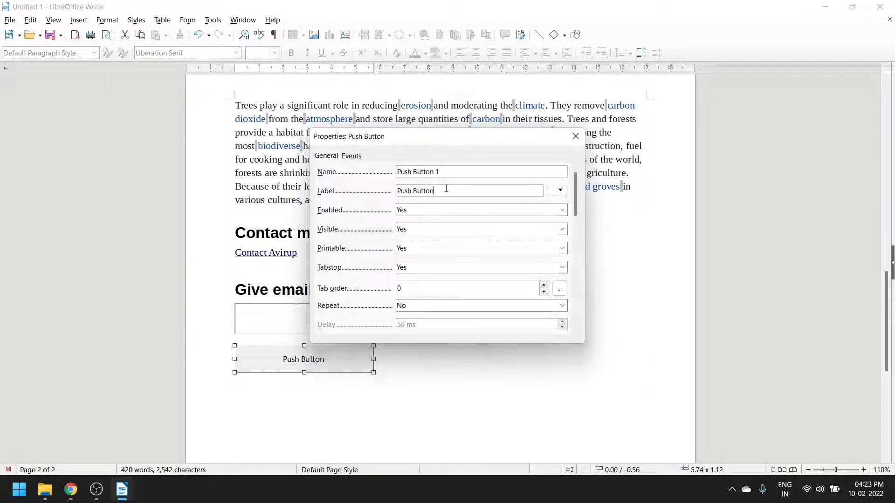
- Relabel the push button 'Submit' in its properties, check Events, and close the dialog
triple_click(468, 190)
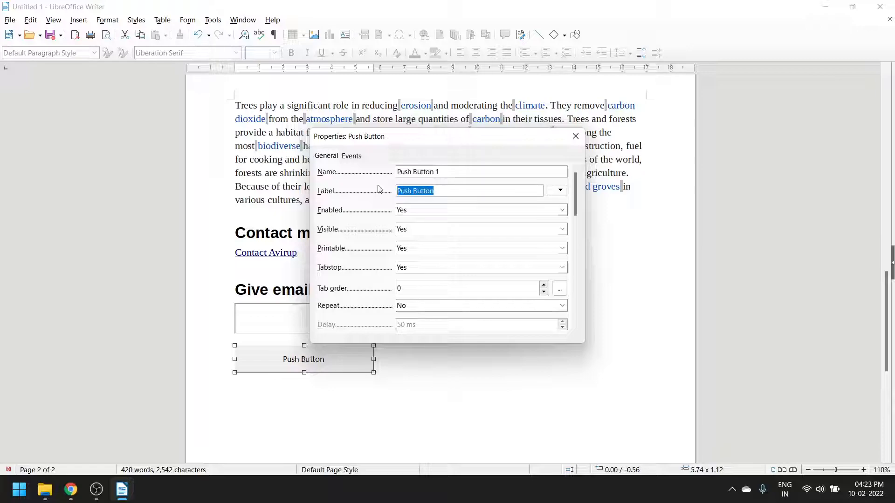
text(Submit)
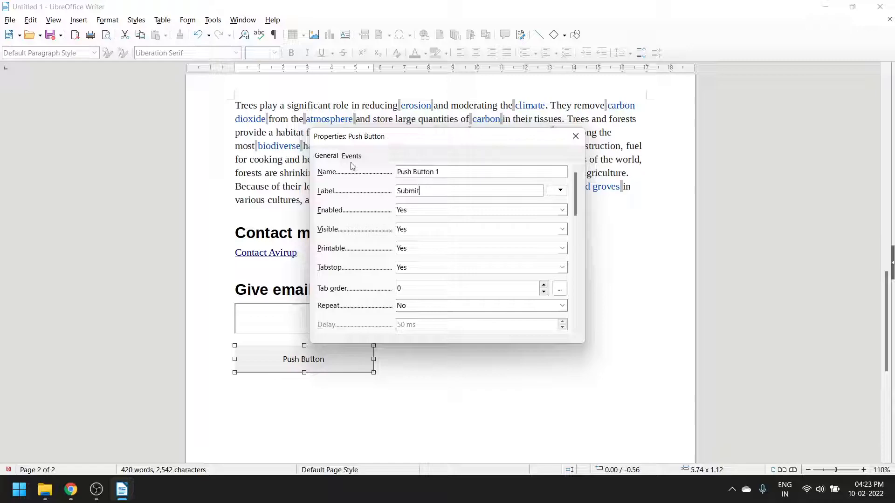
click(352, 155)
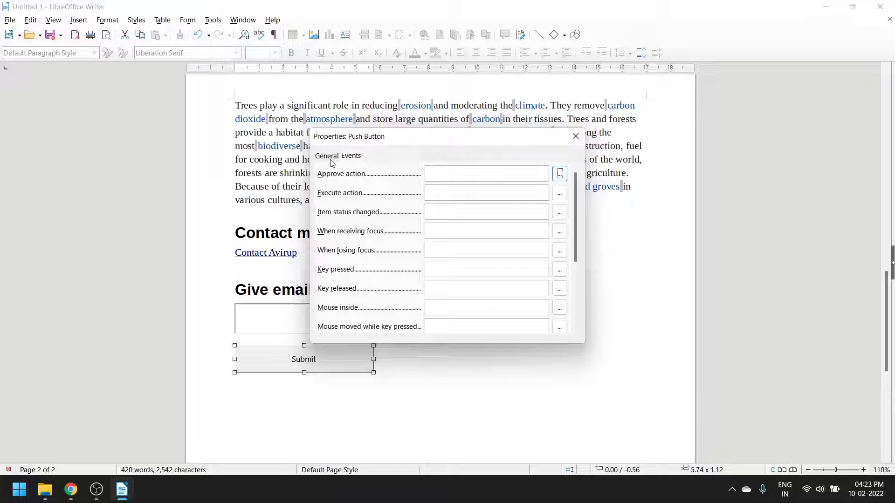
mouse_move(381, 321)
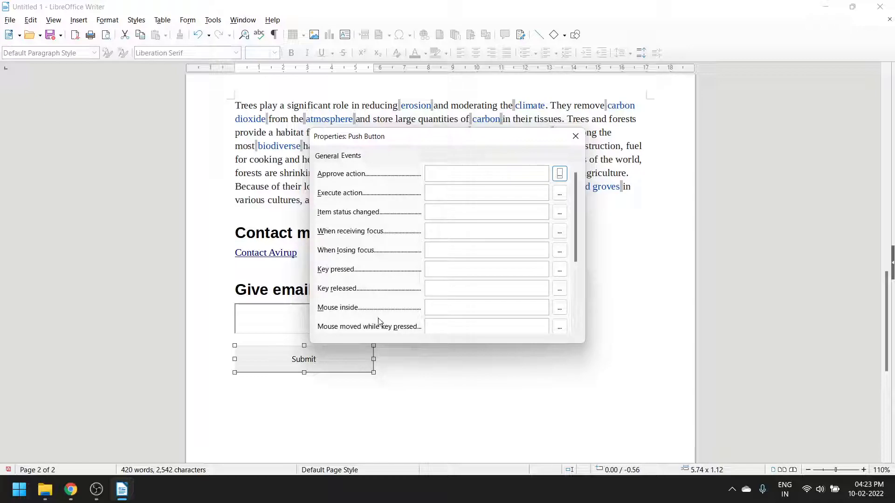
mouse_move(323, 183)
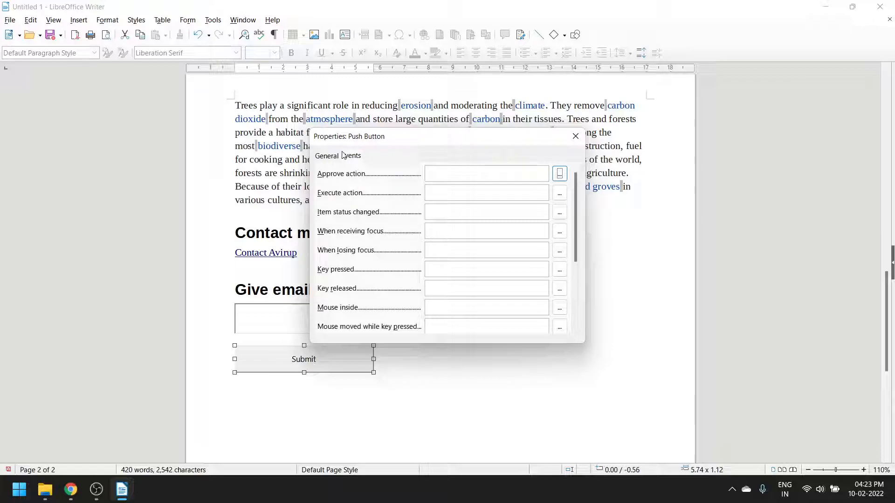
click(327, 155)
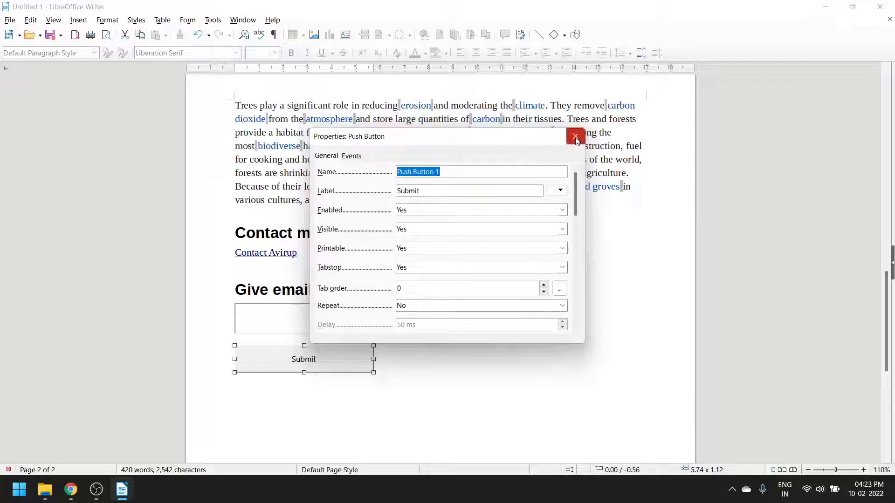
click(575, 139)
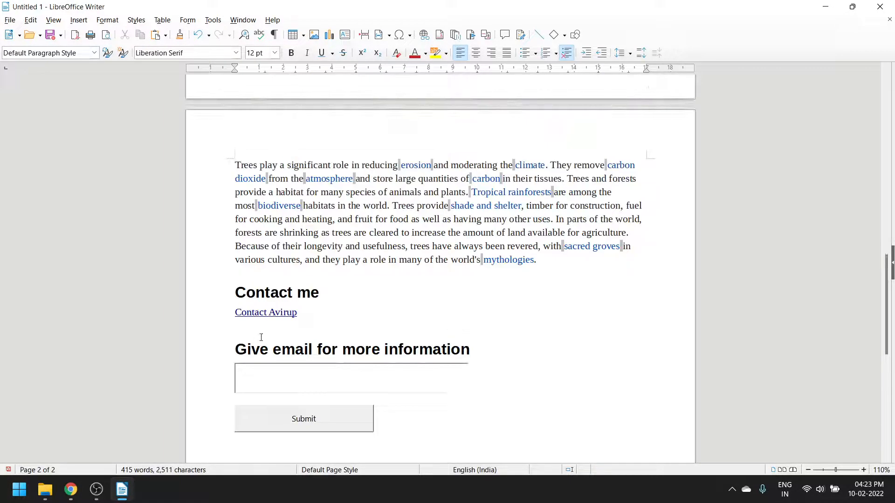
mouse_move(265, 312)
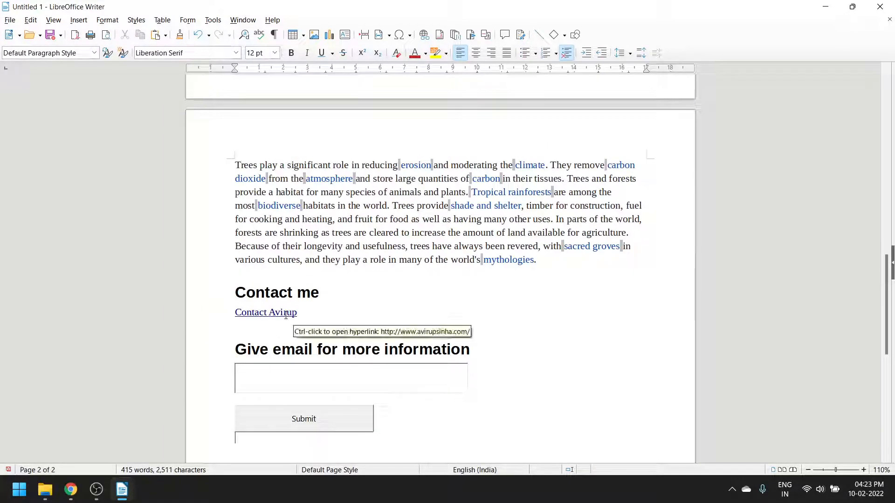
mouse_move(336, 398)
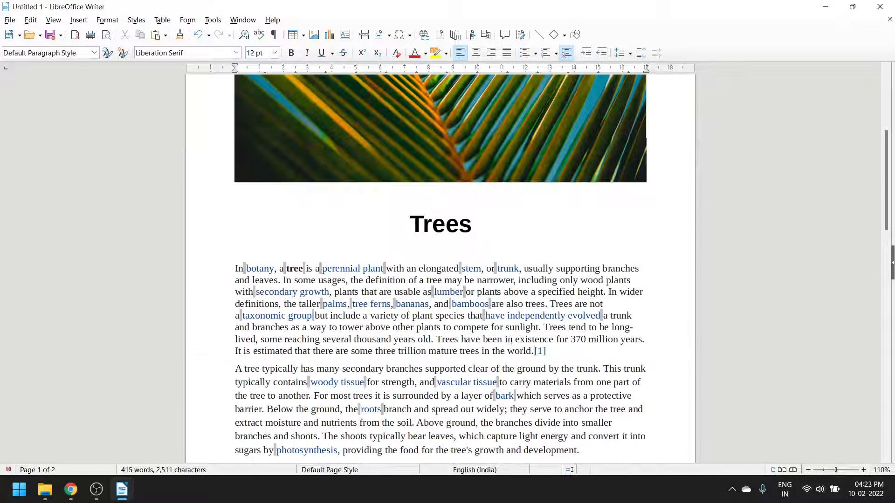
scroll(up, 3)
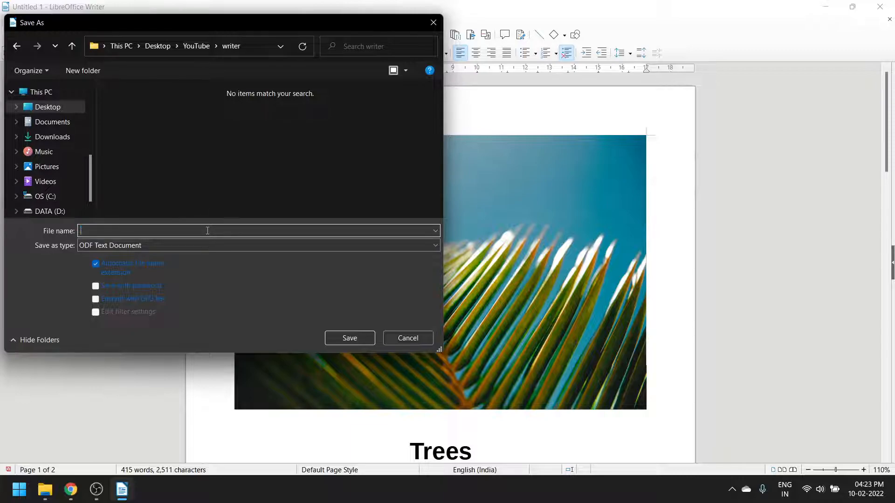
- Save the page as main.html, then open the YouTube and writer folders from the desktop
text(main)
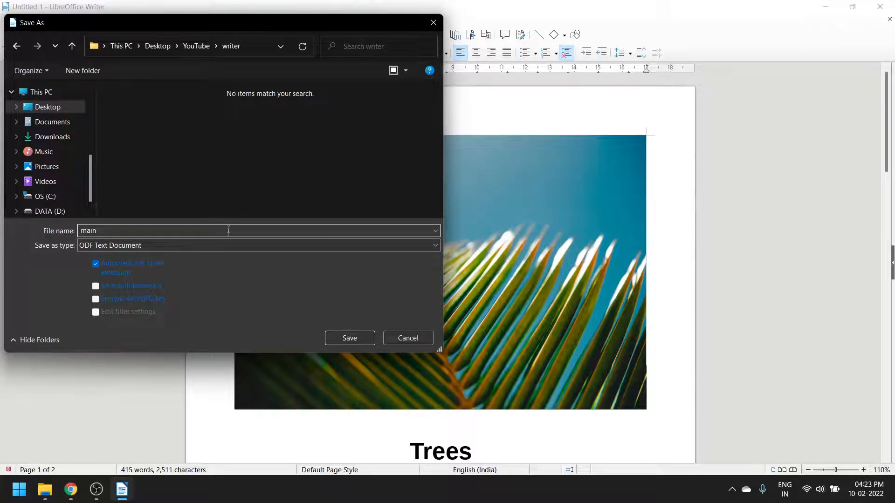
click(257, 246)
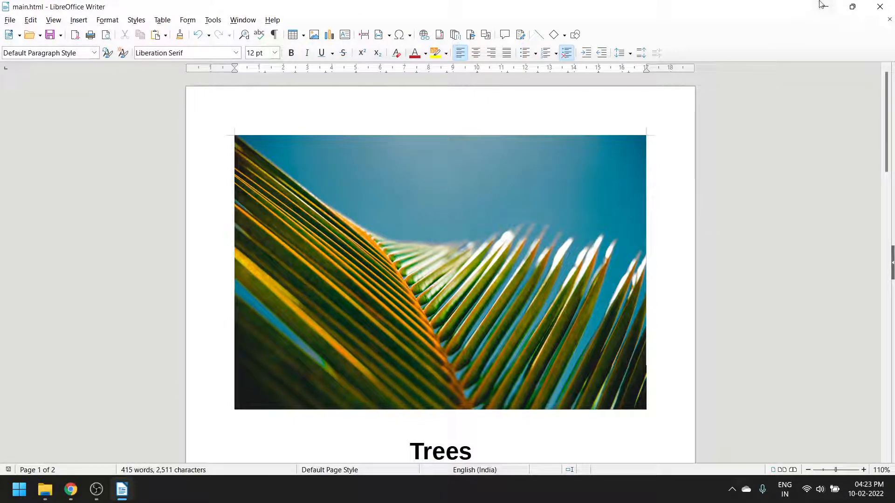
right_click(531, 257)
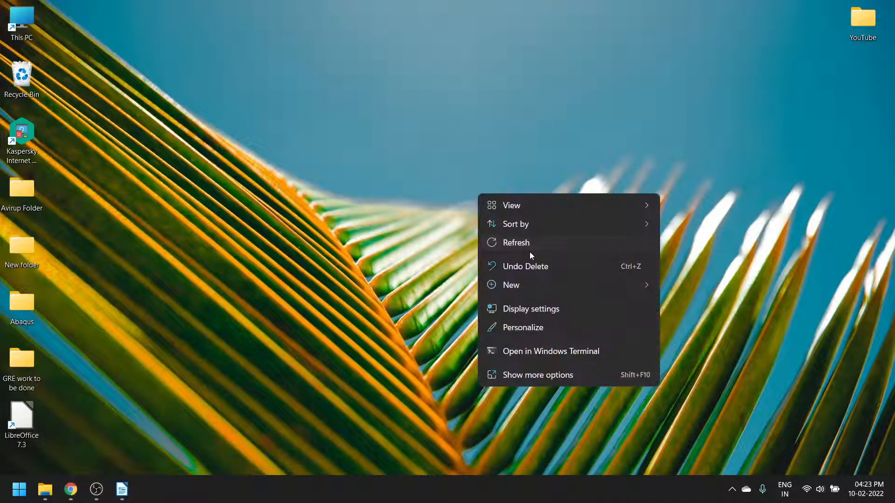
double_click(862, 16)
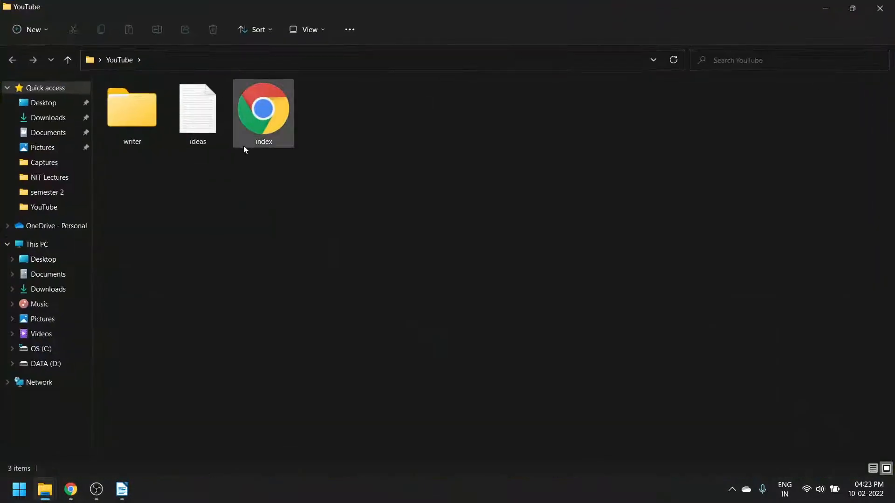
double_click(131, 109)
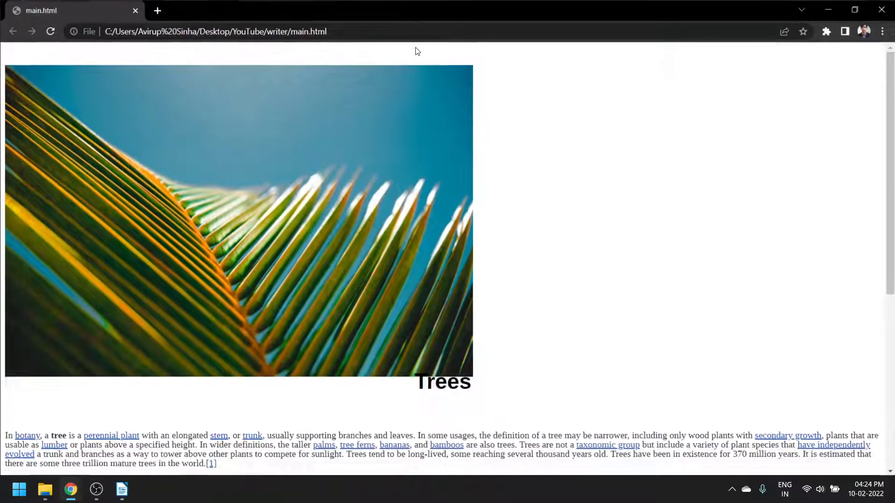
- Scroll through main.html in Chrome to check the palm photo and Trees title
scroll(down, 3)
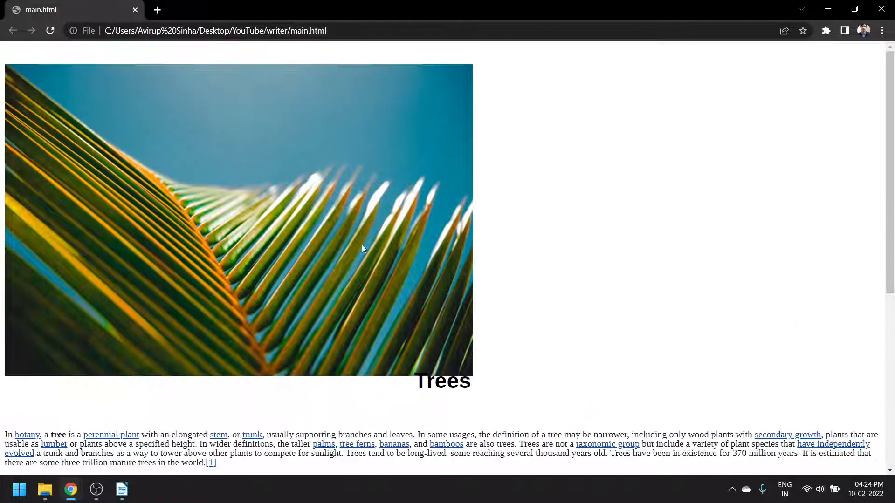
scroll(down, 3)
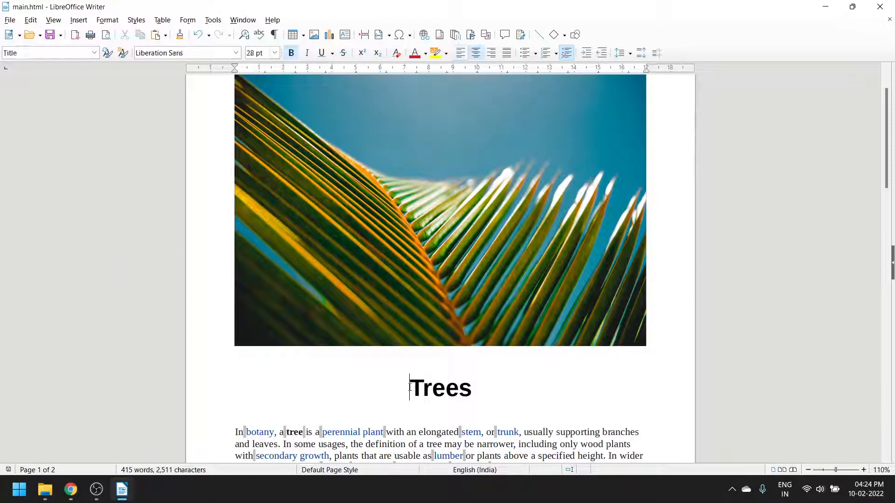
scroll(down, 3)
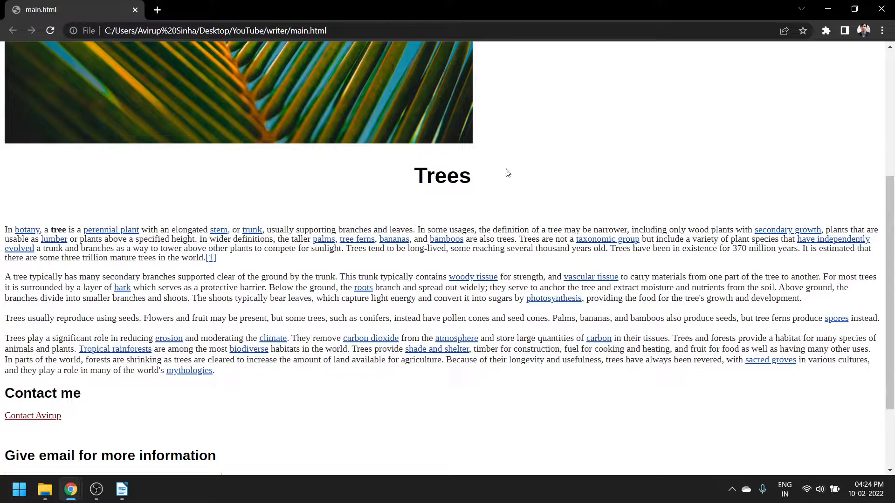
scroll(down, 3)
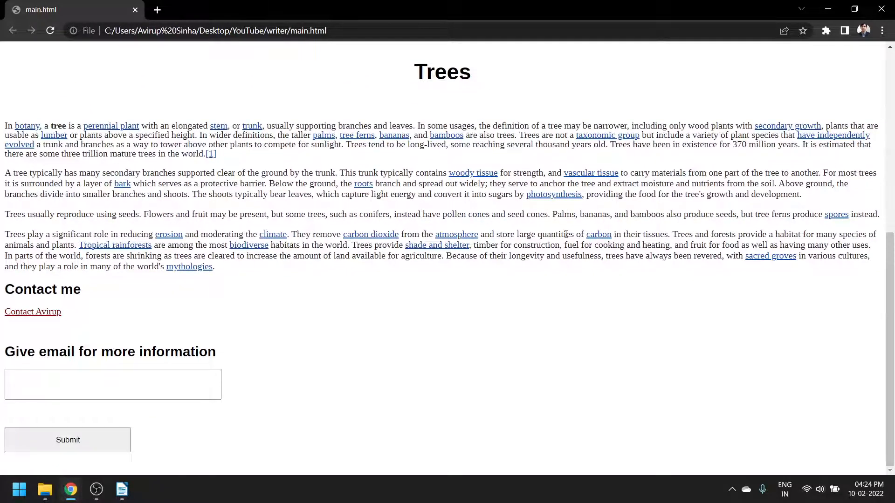
mouse_move(371, 316)
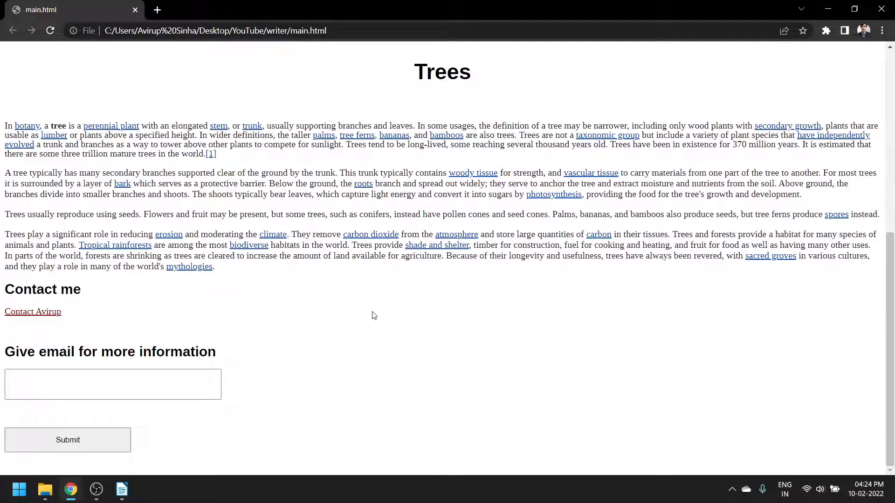
text(Av)
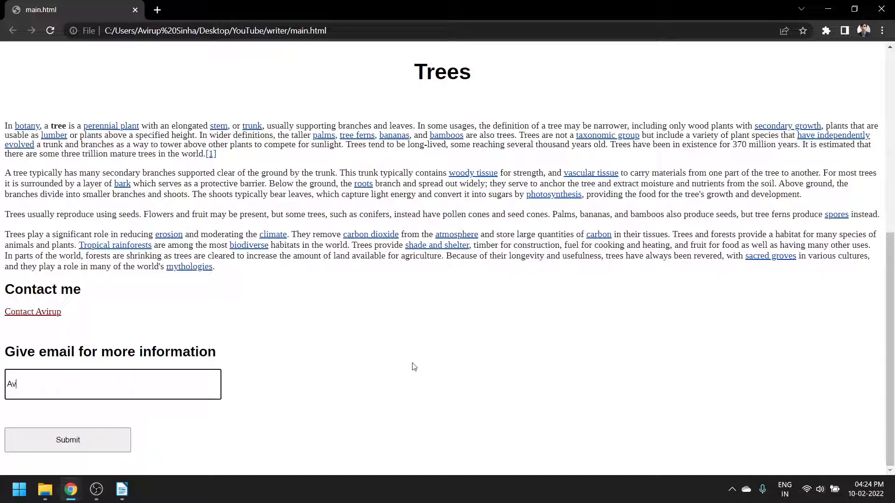
text(ir)
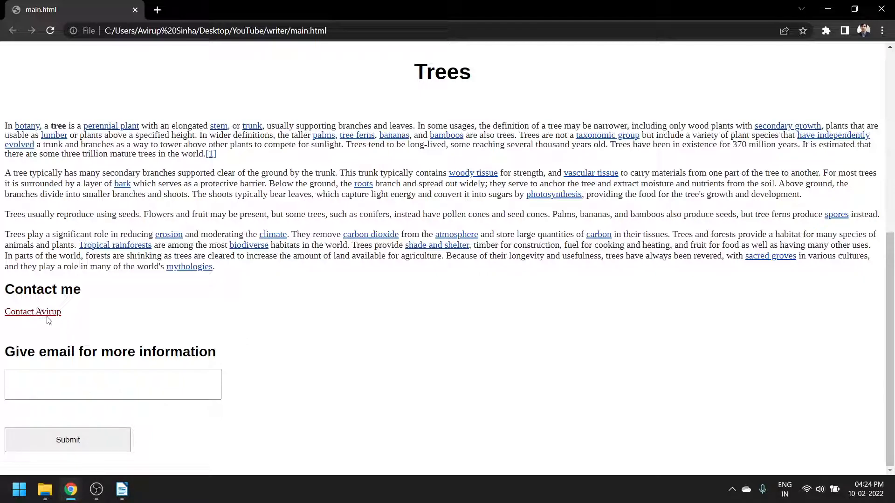
- Test the Contact Avirup link by opening and scrolling the contact website
click(33, 312)
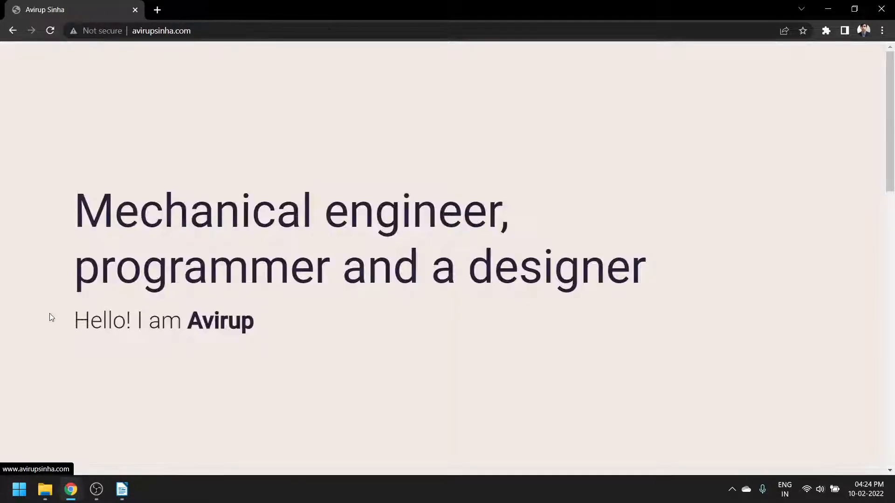
scroll(down, 3)
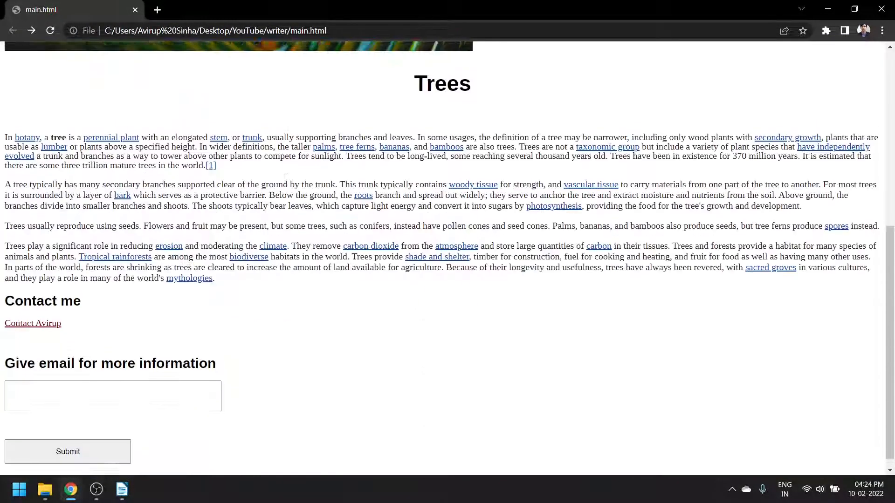
scroll(down, 3)
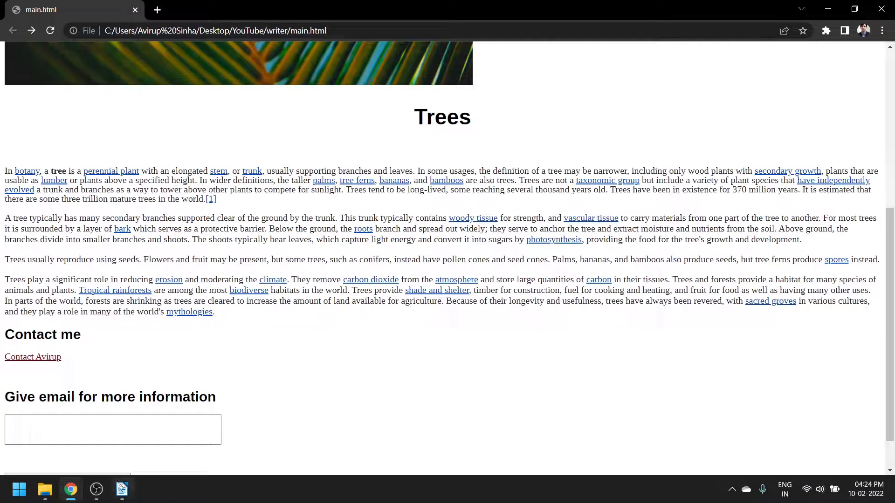
- Change the Writer title to 'Trees webpage' and return to the browser
click(122, 488)
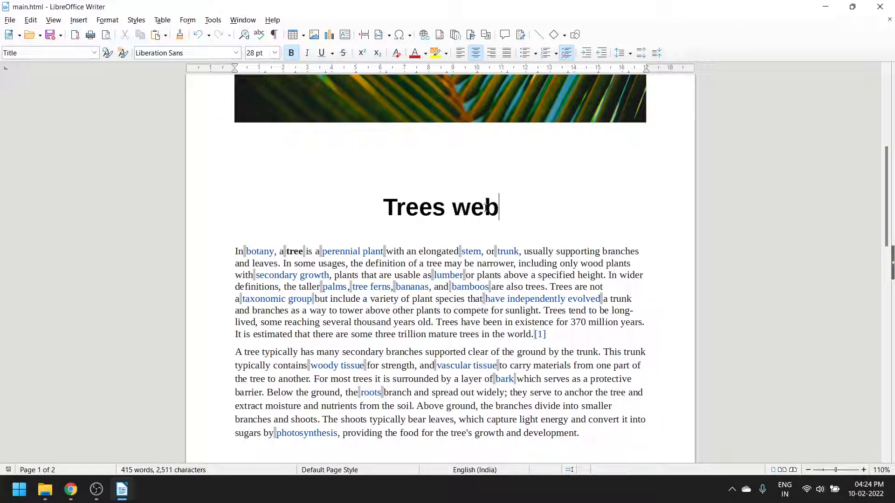
text(page)
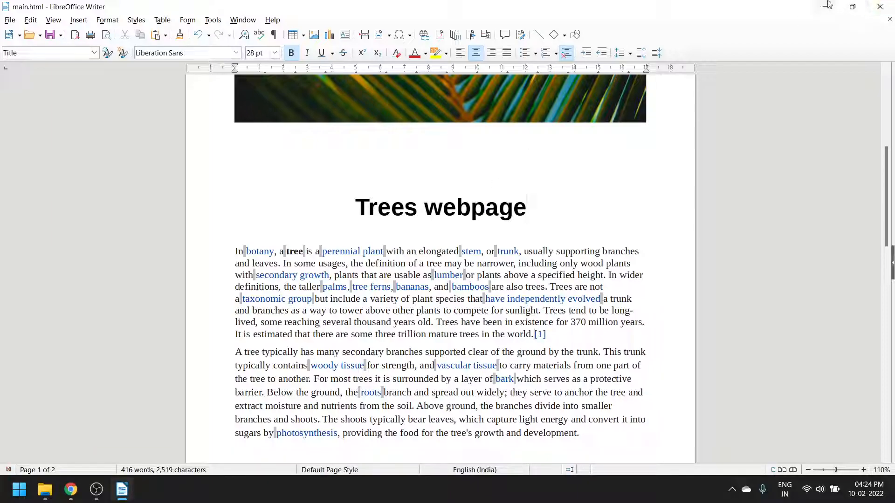
click(70, 490)
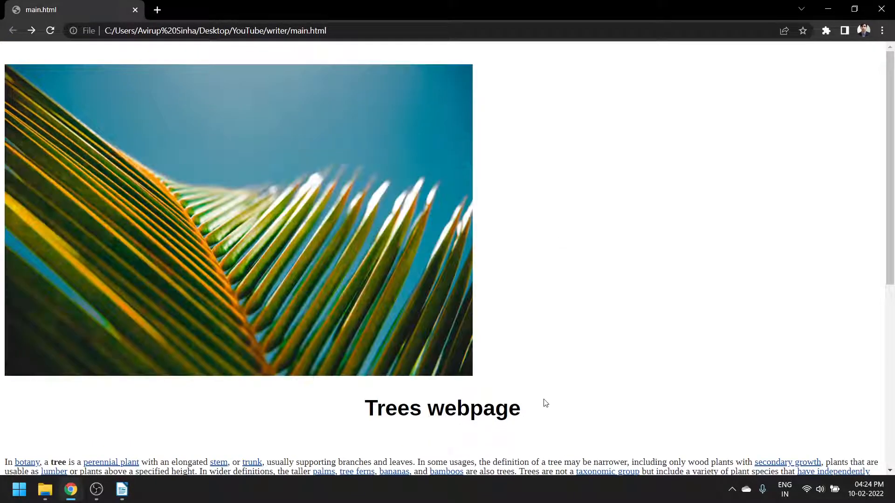
scroll(down, 3)
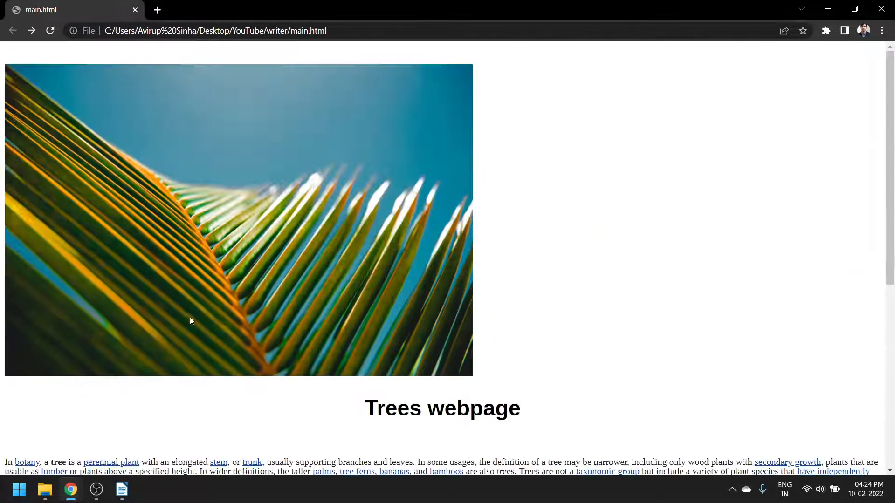
scroll(down, 3)
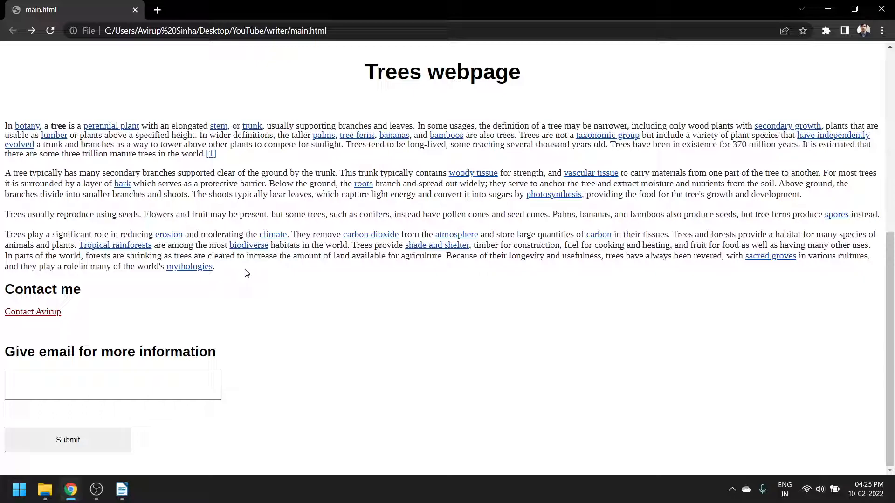
mouse_move(368, 321)
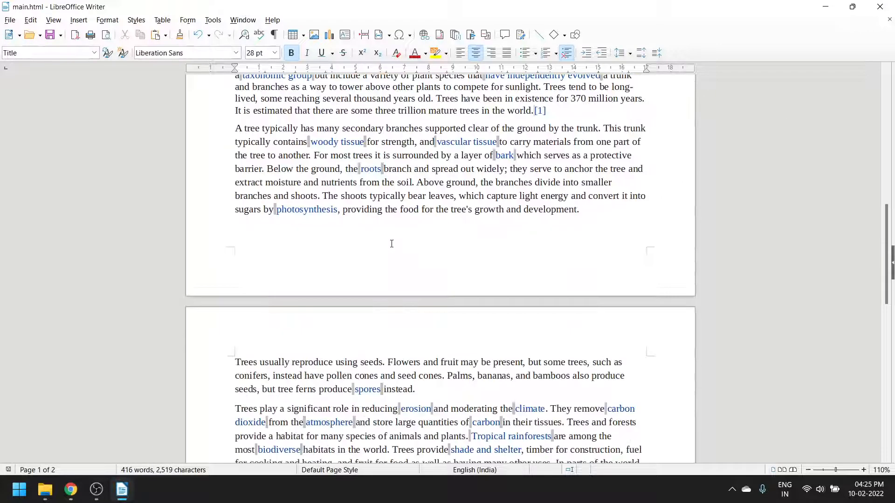
- Type a 'Tables' heading below the contact link and select it for Heading 1 styling
scroll(down, 3)
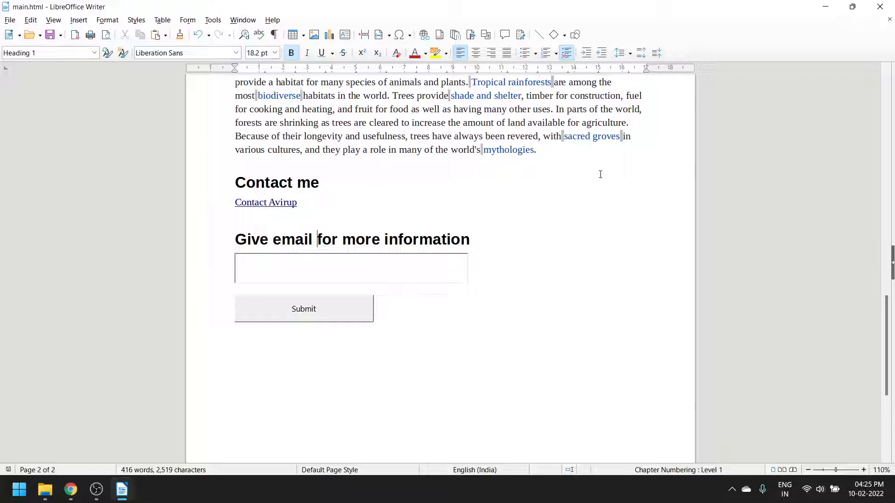
text(Tb)
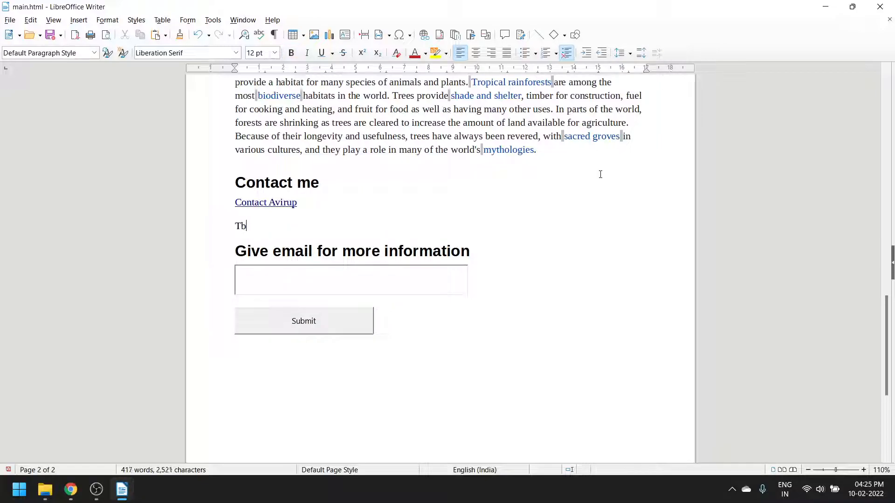
text(ables)
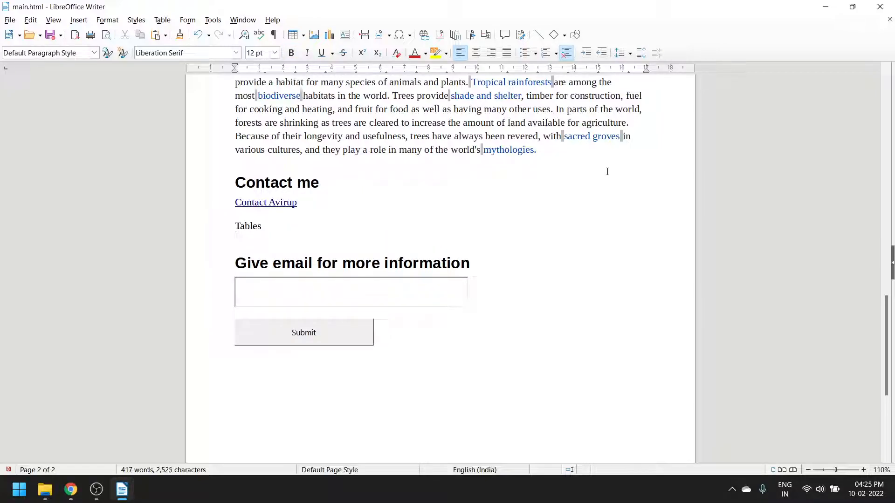
double_click(248, 226)
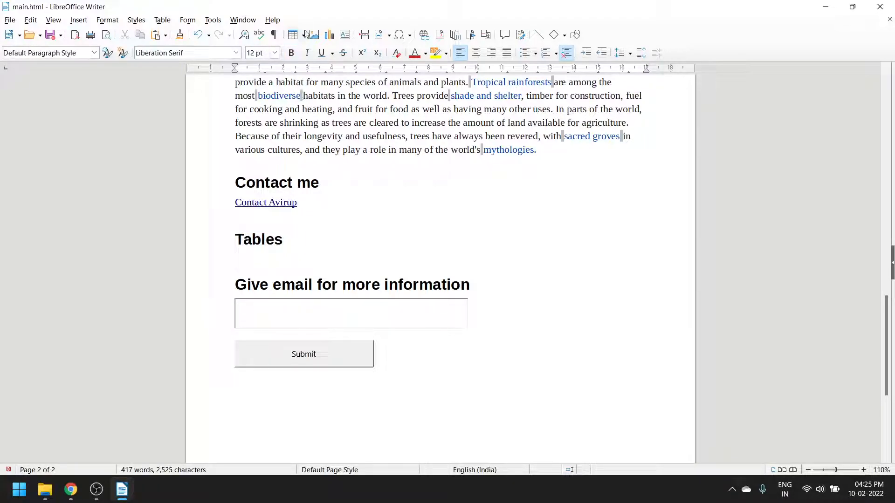
- Insert a 3x3 table under Tables and fill in the Serial Number and Topic headers
click(295, 35)
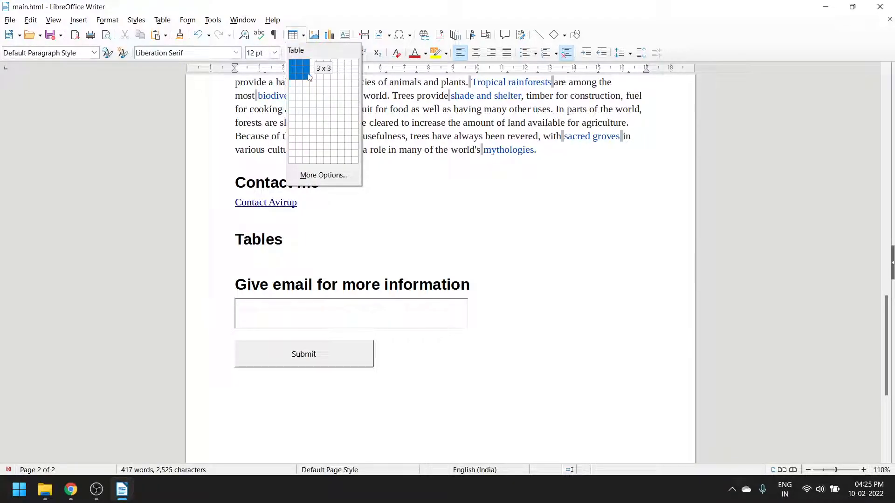
click(307, 77)
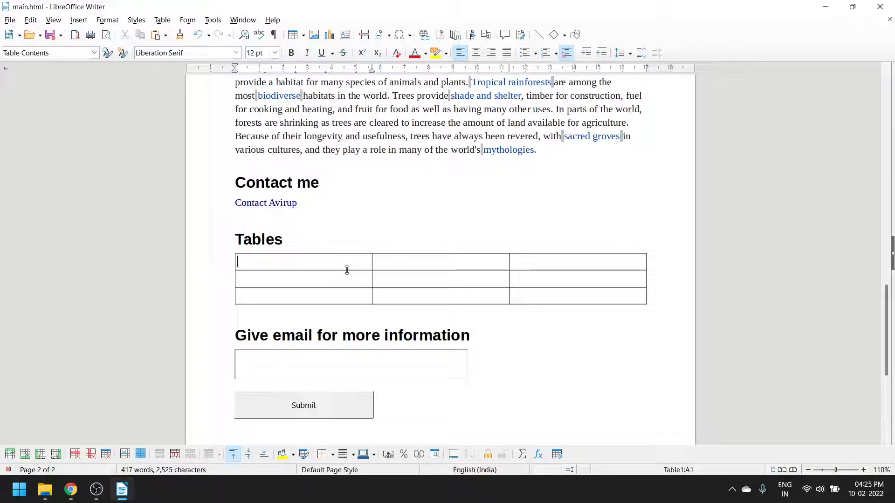
text(Serial Number)
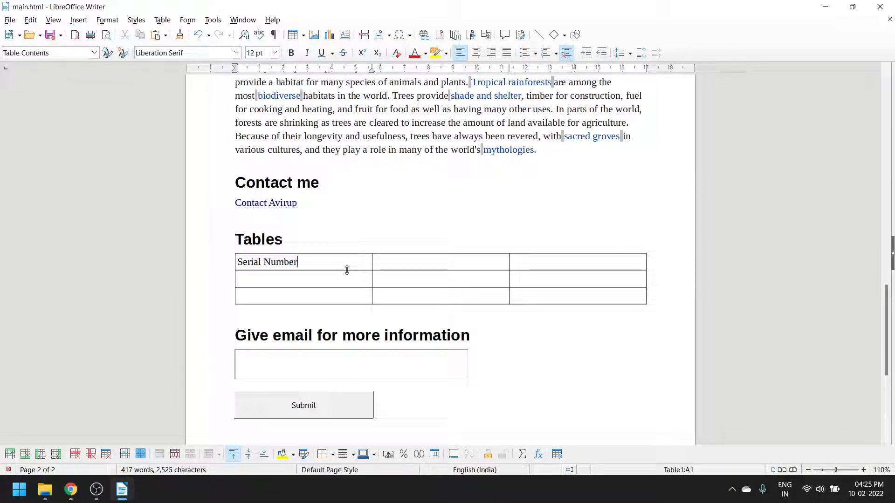
text(Topic)
click(303, 296)
text(2)
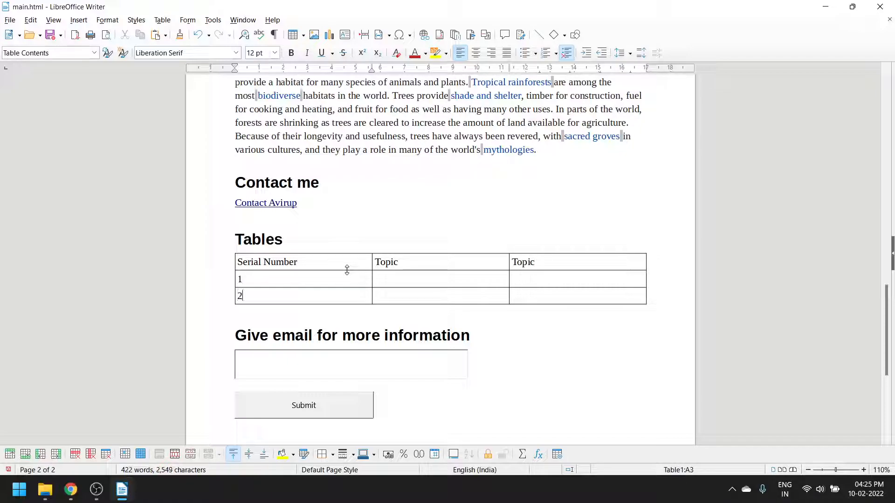
text(Data)
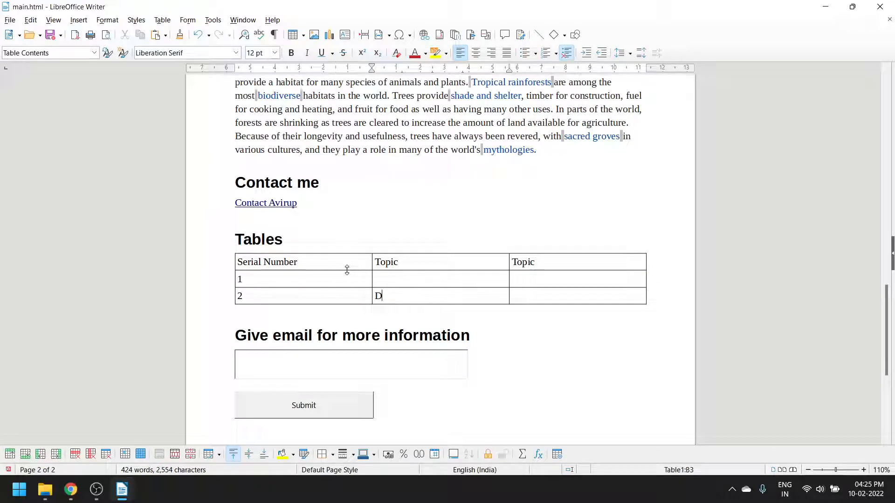
key(Backspace)
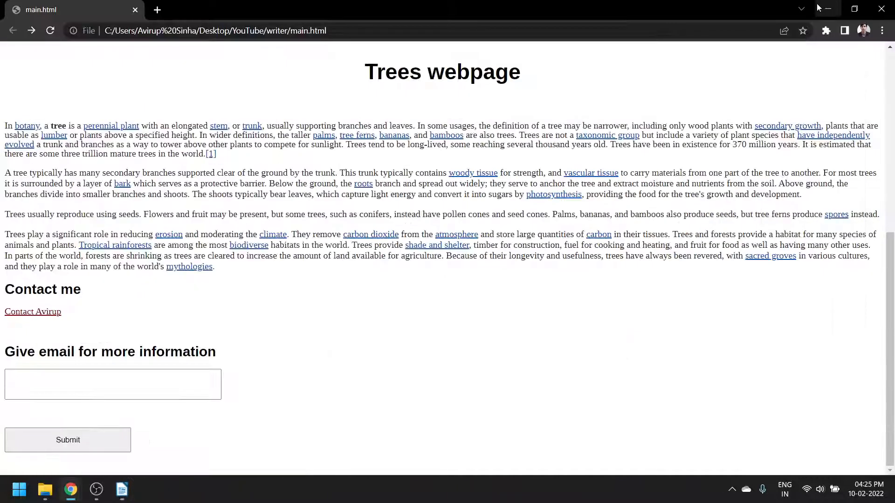
- Scroll the reloaded main.html down to the Tables section and its filled table
scroll(down, 3)
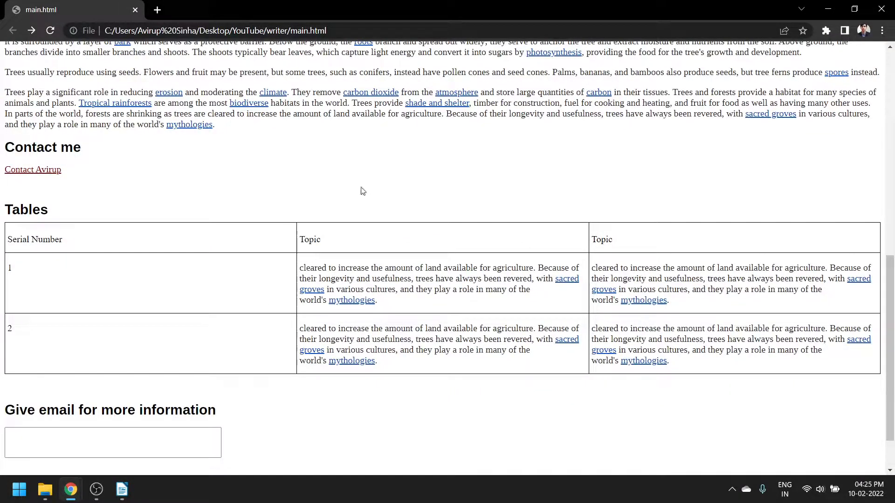
scroll(down, 3)
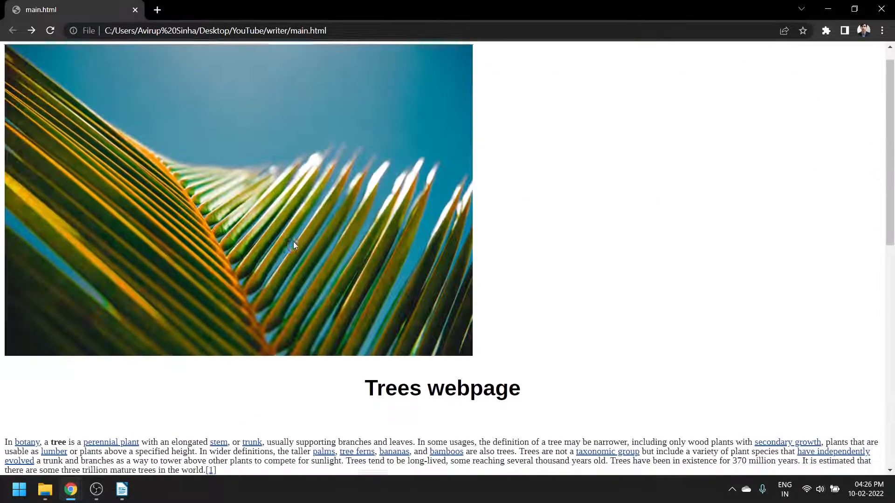
scroll(down, 3)
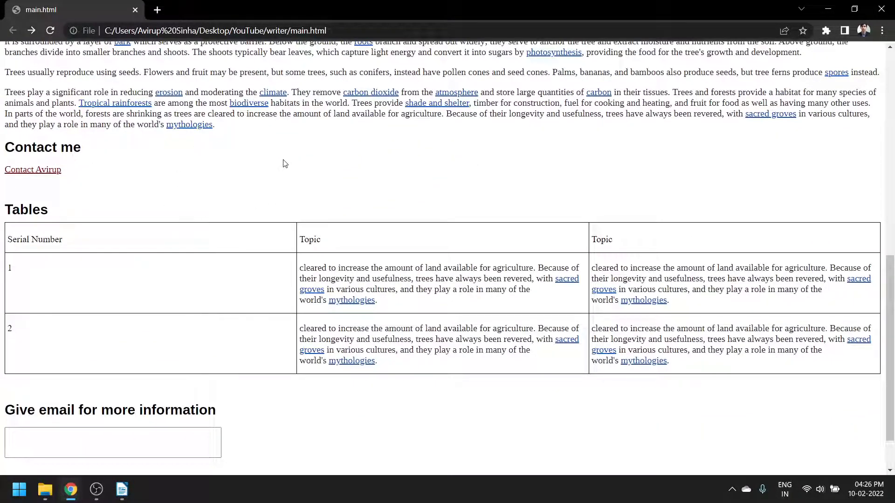
- View main.html's page source from the right-click menu and scroll through it
right_click(282, 163)
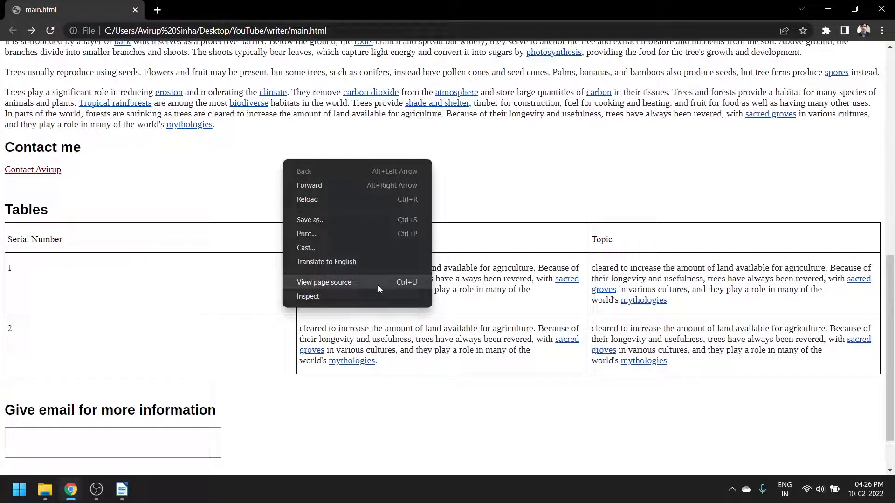
click(324, 282)
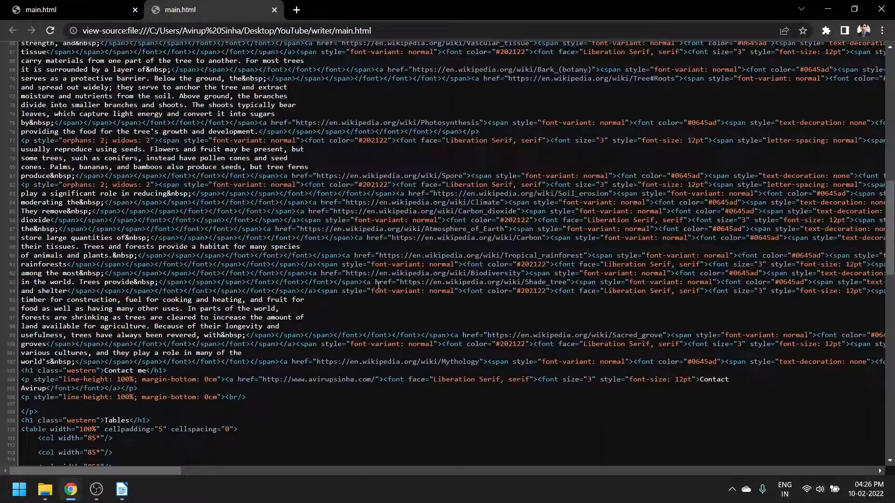
scroll(down, 3)
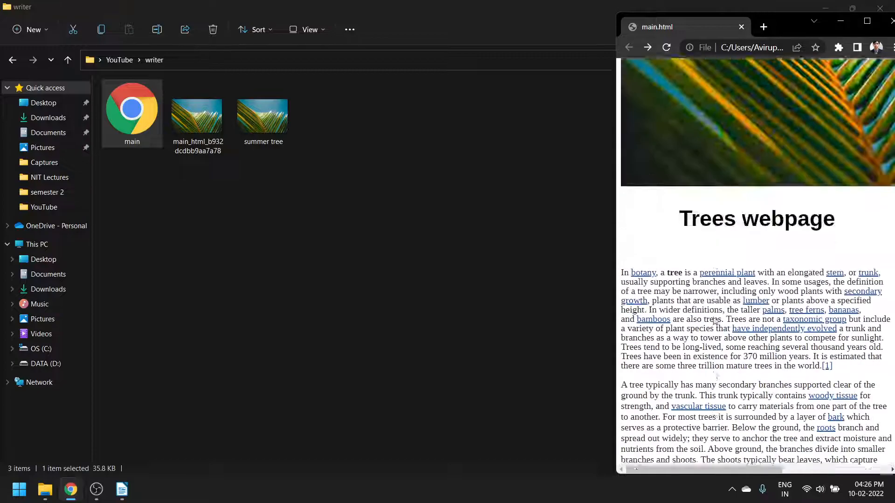
- Scroll the page and maximize Chrome to show the Trees webpage full-screen
scroll(down, 3)
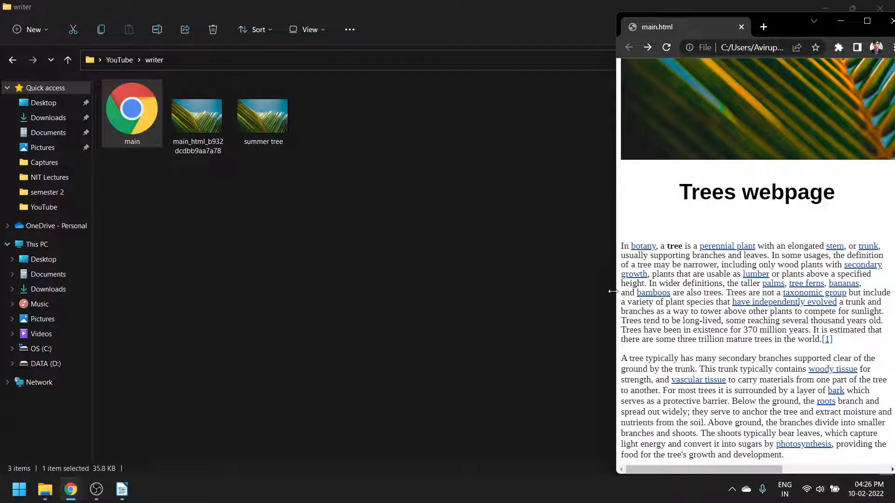
click(866, 20)
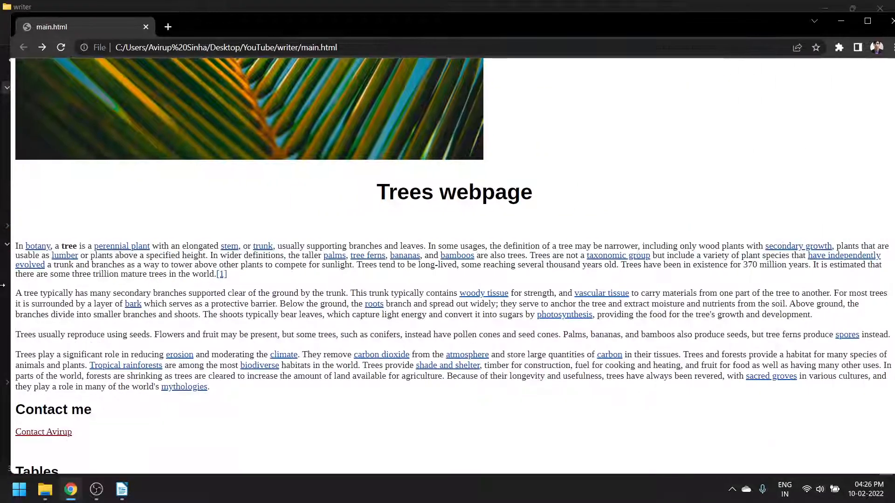
mouse_move(625, 226)
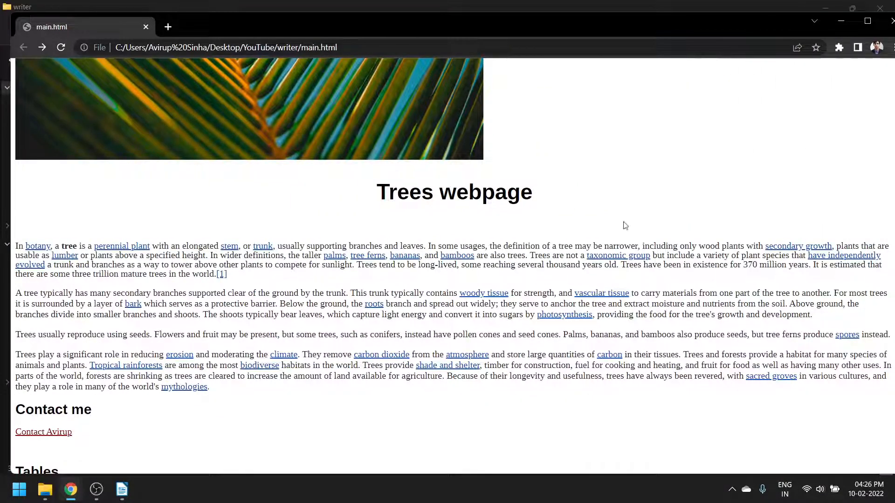